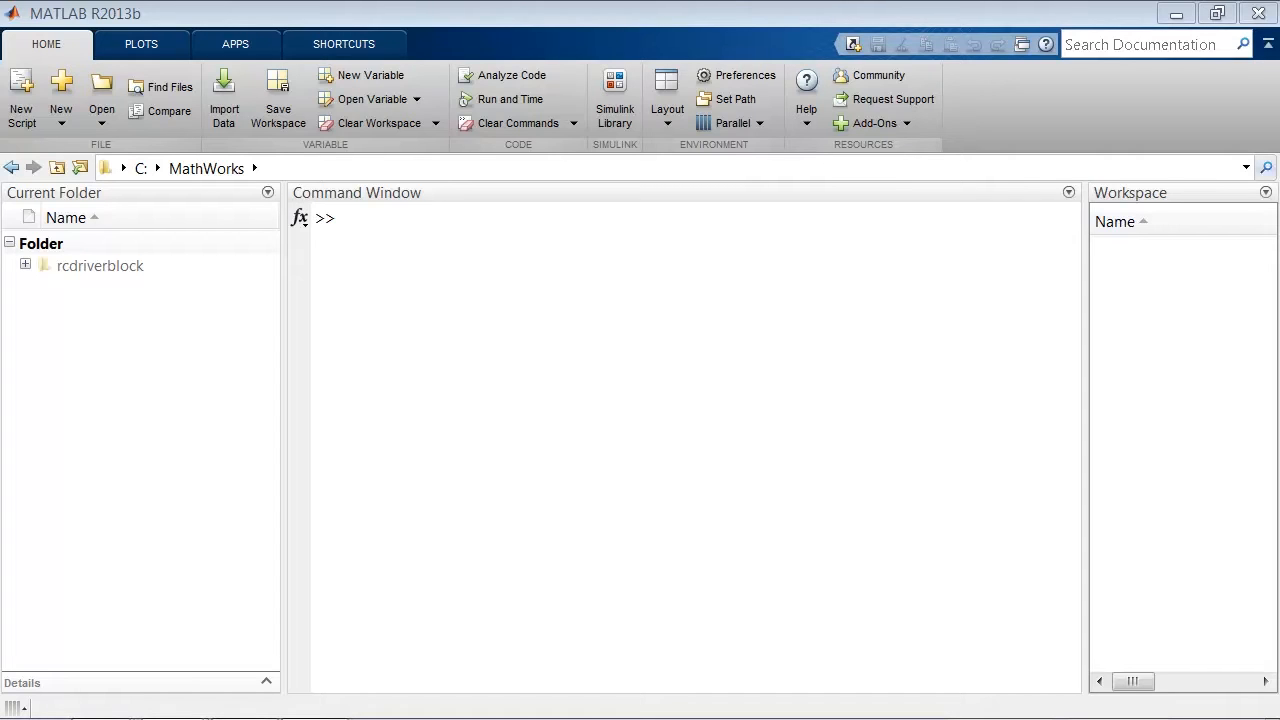
- Run ver and mex -setup, answering y and choosing compiler 1, Windows SDK 7.1
{"action": "left_click", "coordinate": [440, 320]}
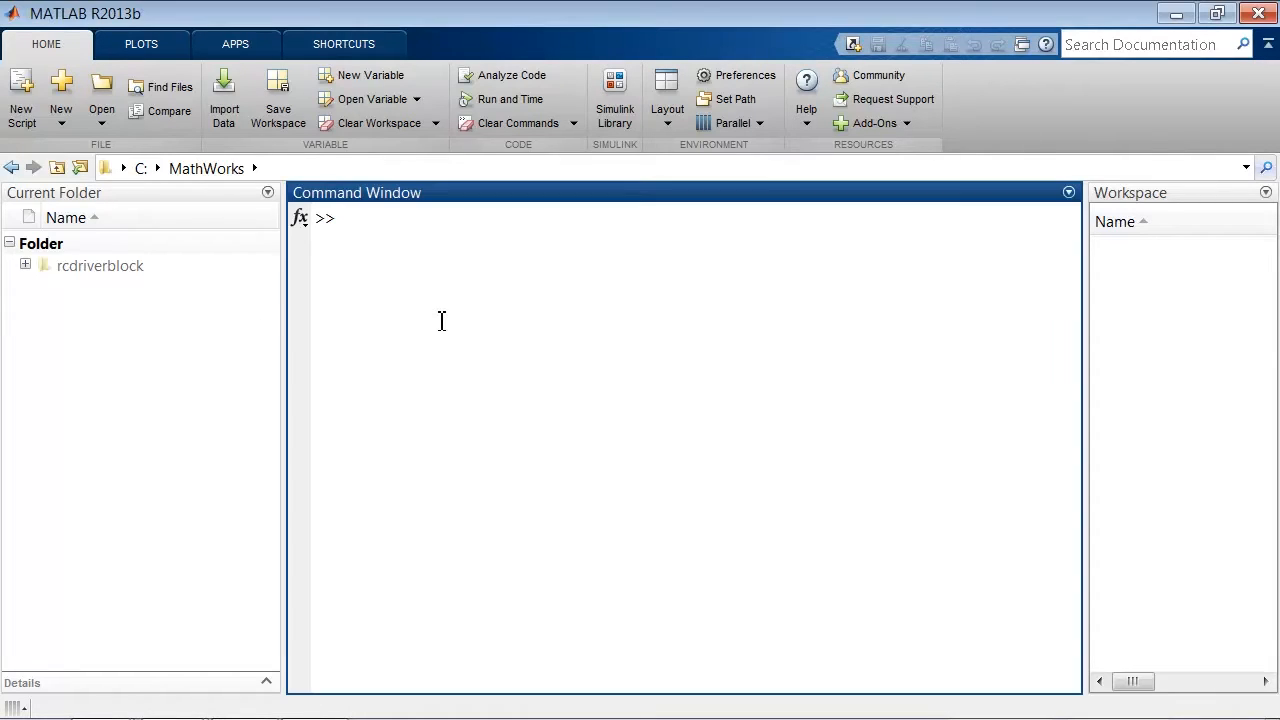
{"action": "type", "text": "ver"}
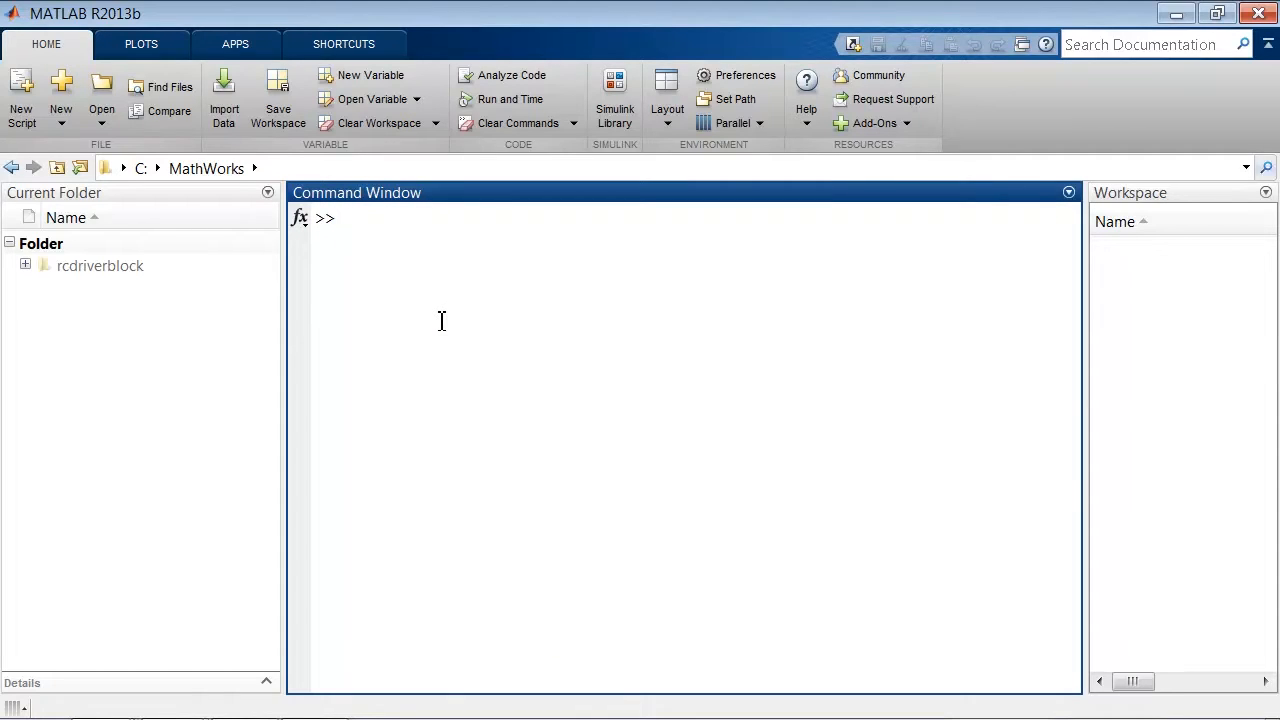
{"action": "type", "text": "mex -setup"}
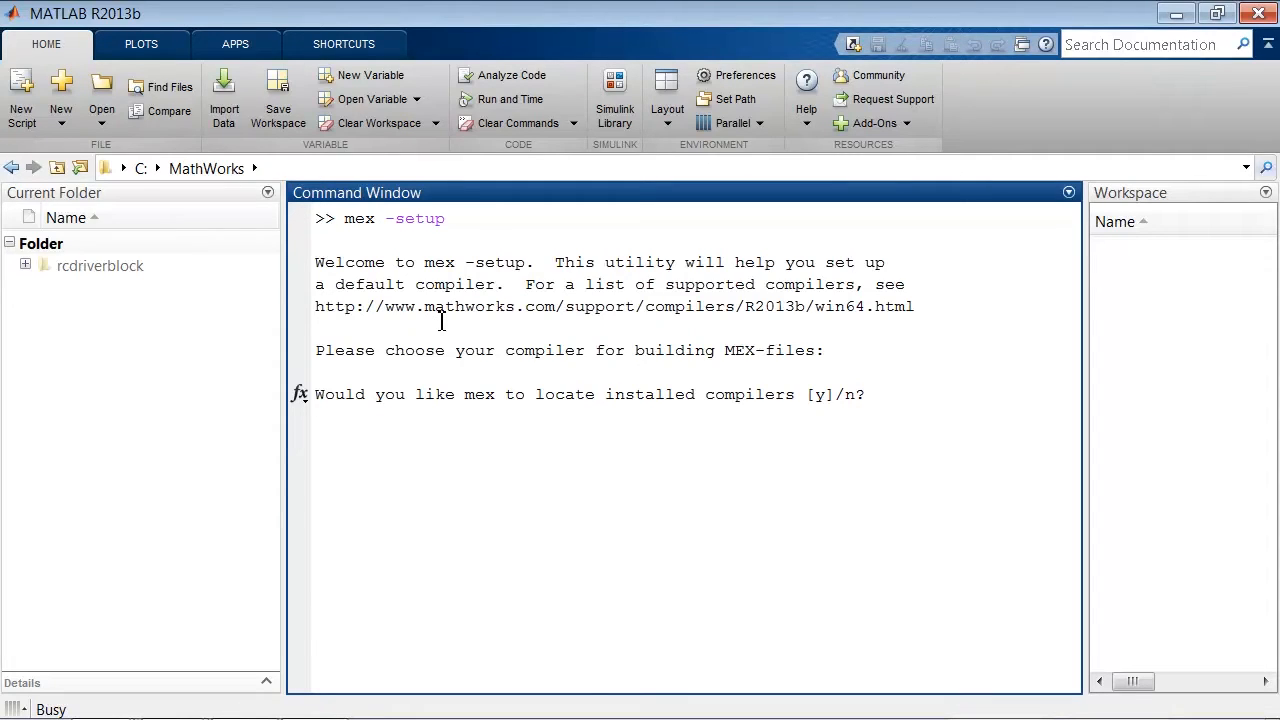
{"action": "type", "text": "y"}
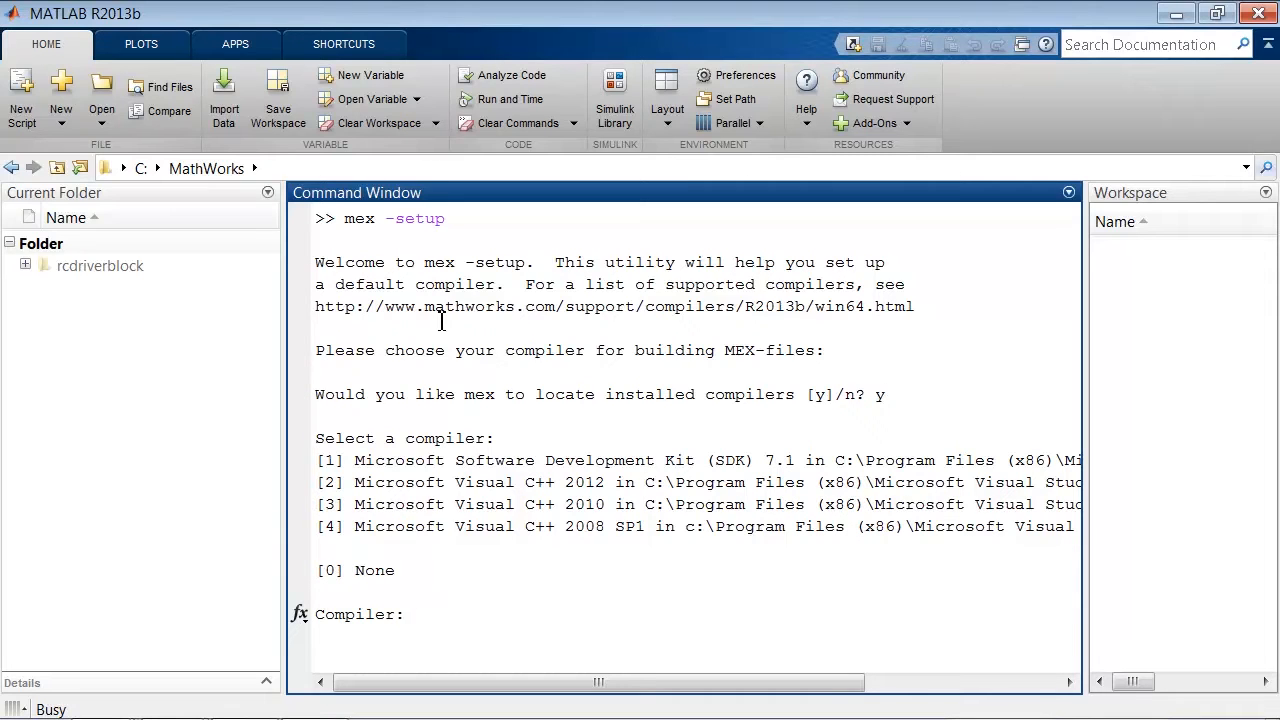
{"action": "type", "text": "1"}
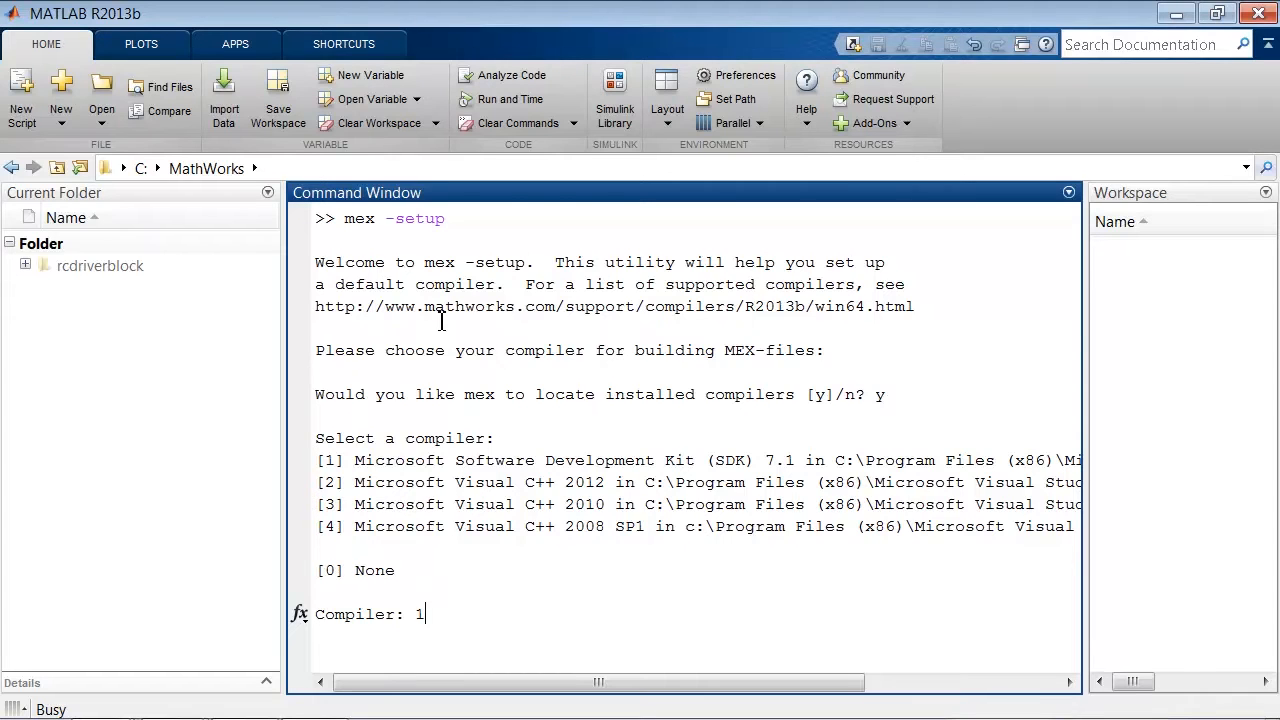
{"action": "key", "text": "enter"}
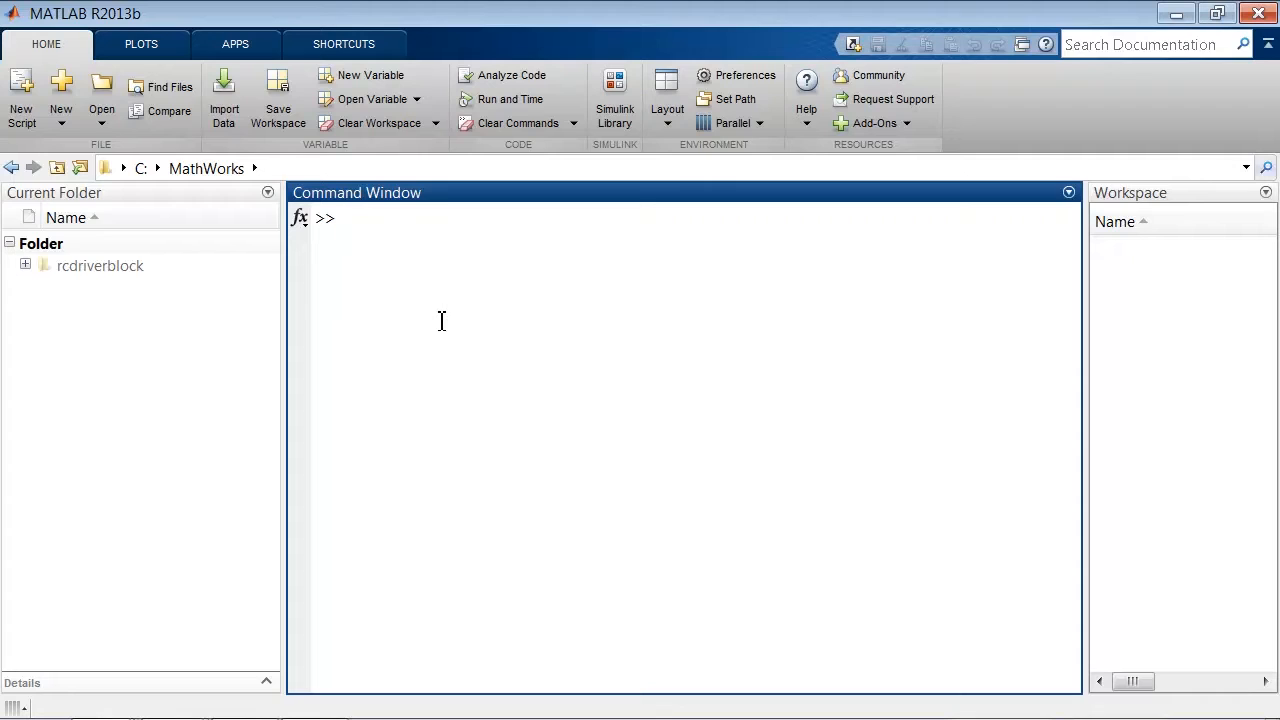
{"action": "type", "text": "targeti"}
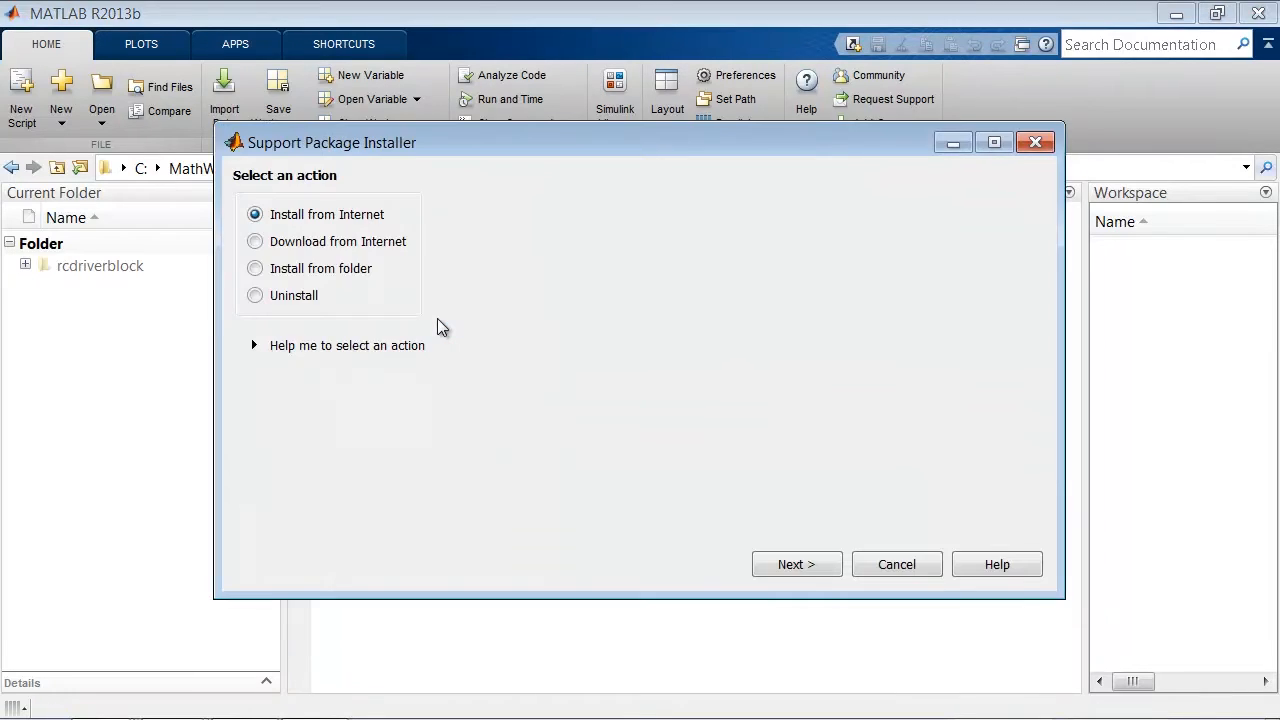
{"action": "mouse_move", "coordinate": [796, 564]}
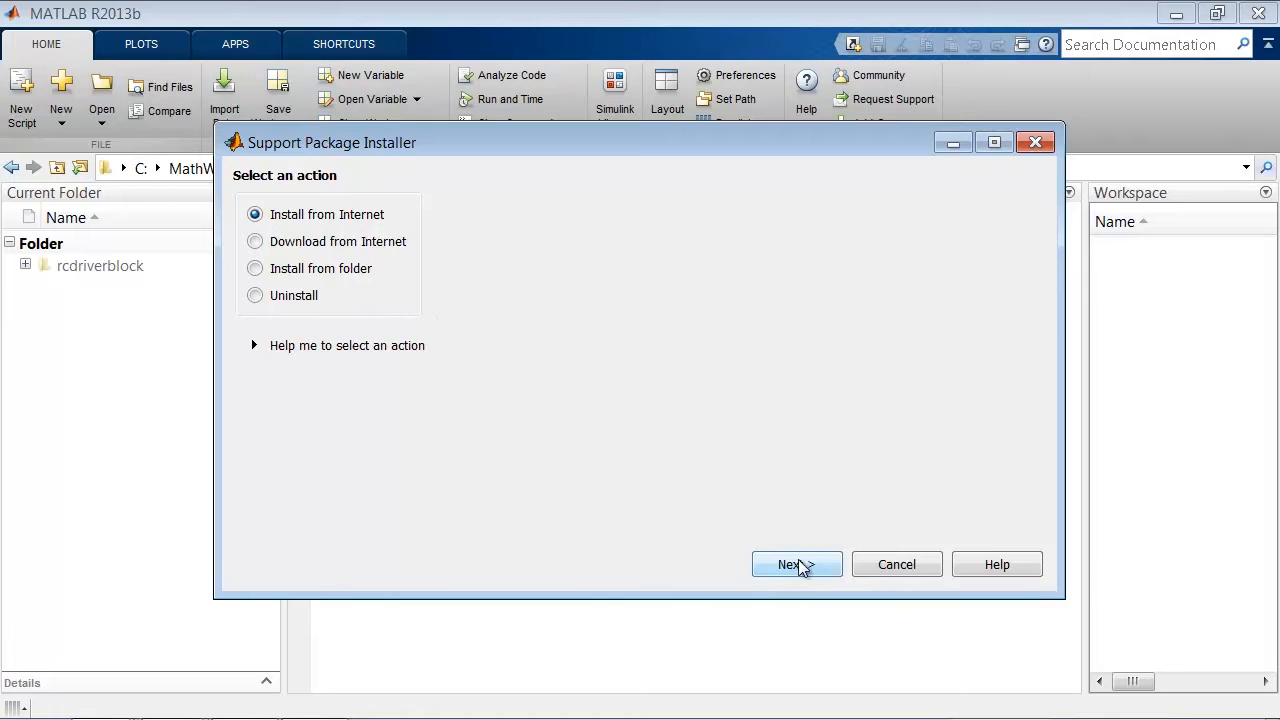
{"action": "left_click", "coordinate": [796, 564]}
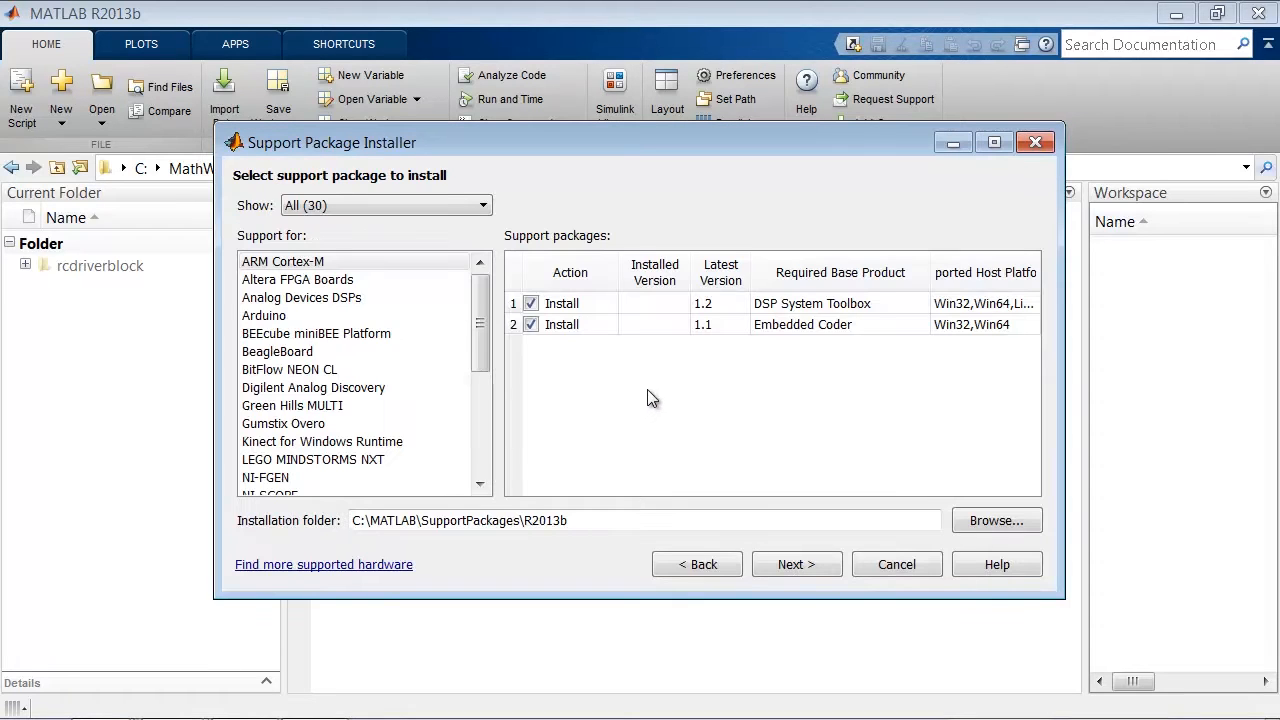
{"action": "left_click", "coordinate": [264, 316]}
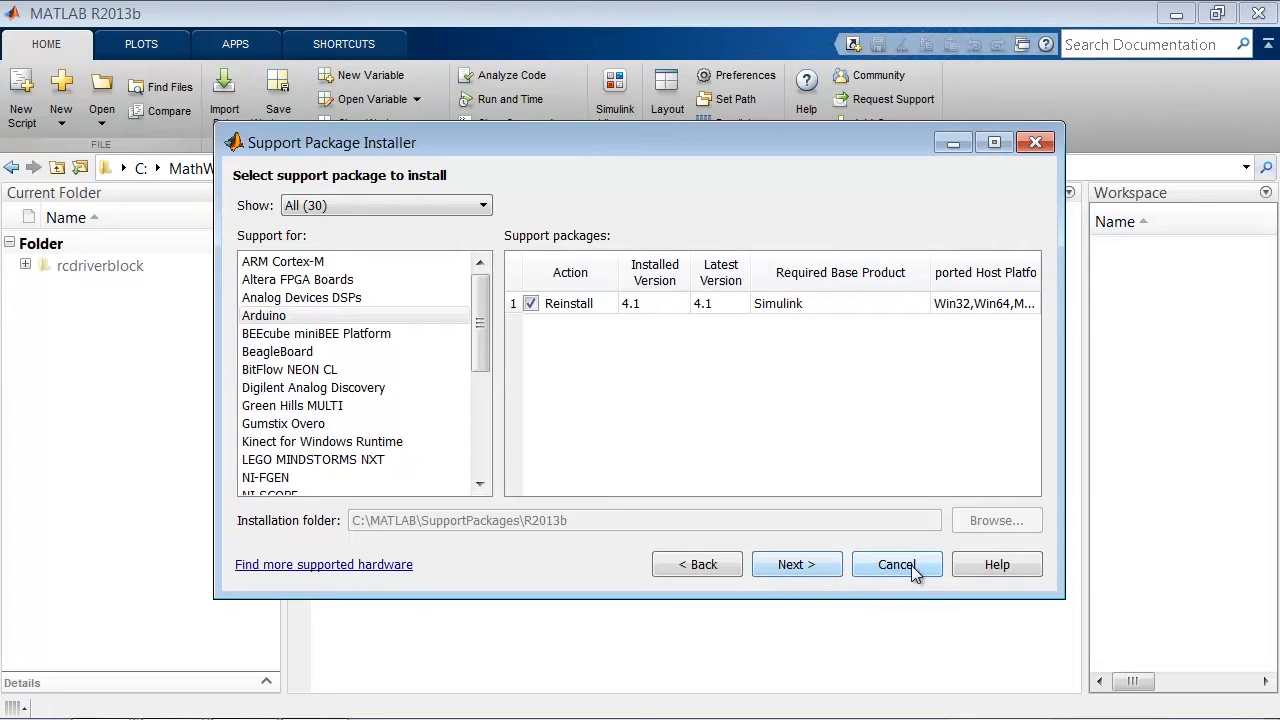
{"action": "left_click", "coordinate": [896, 564]}
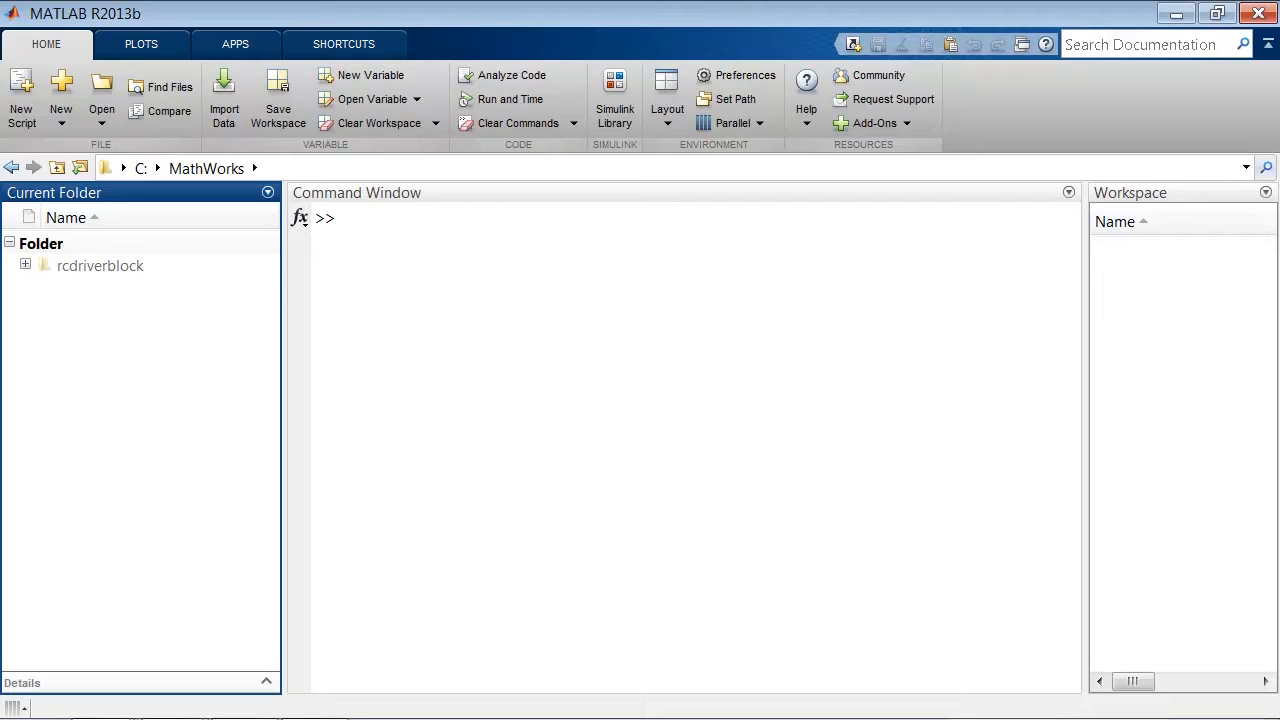
{"action": "mouse_move", "coordinate": [780, 52]}
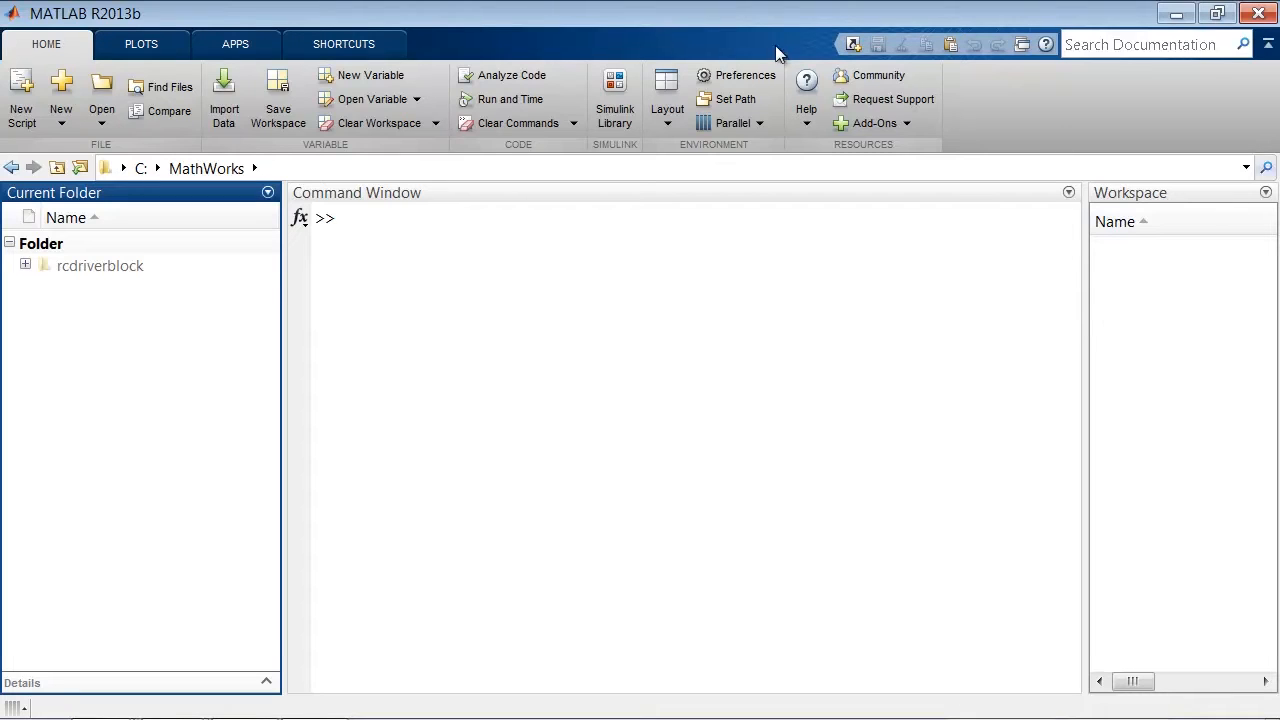
- Make rcdriverblock the current folder, showing modify.m, the Simulink models and README.txt
{"action": "double_click", "coordinate": [100, 264]}
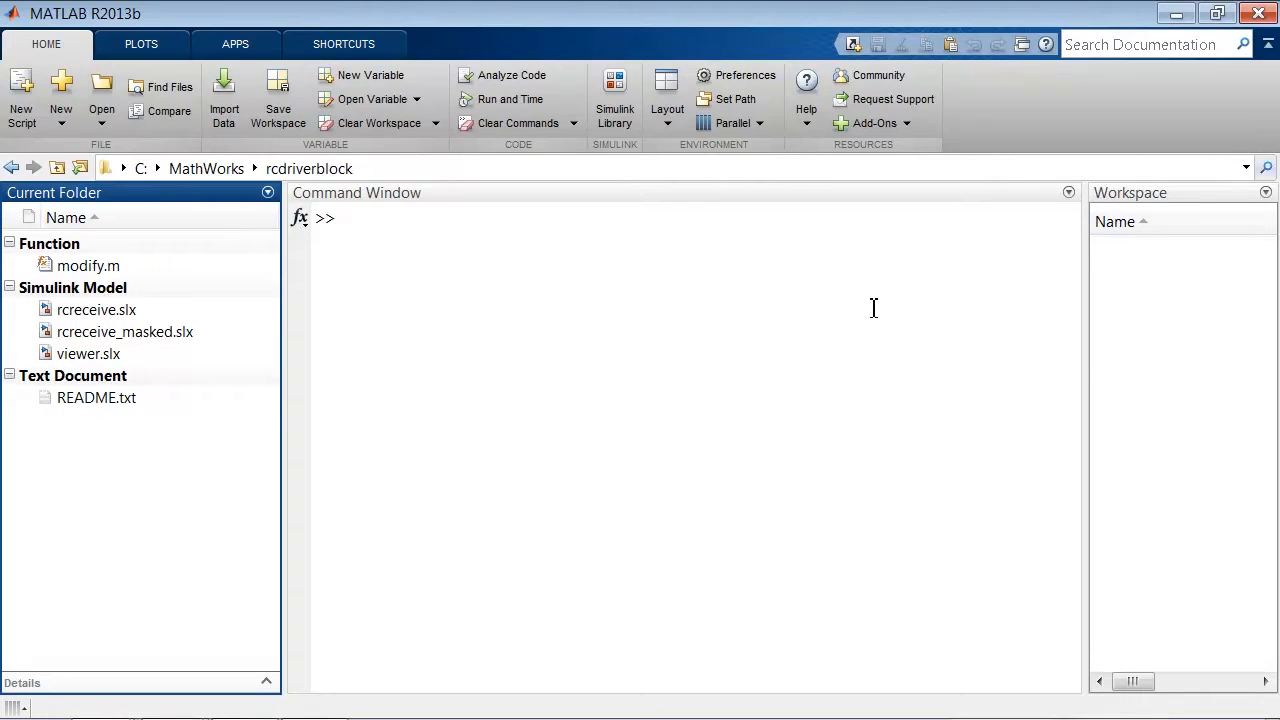
{"action": "left_click", "coordinate": [308, 168]}
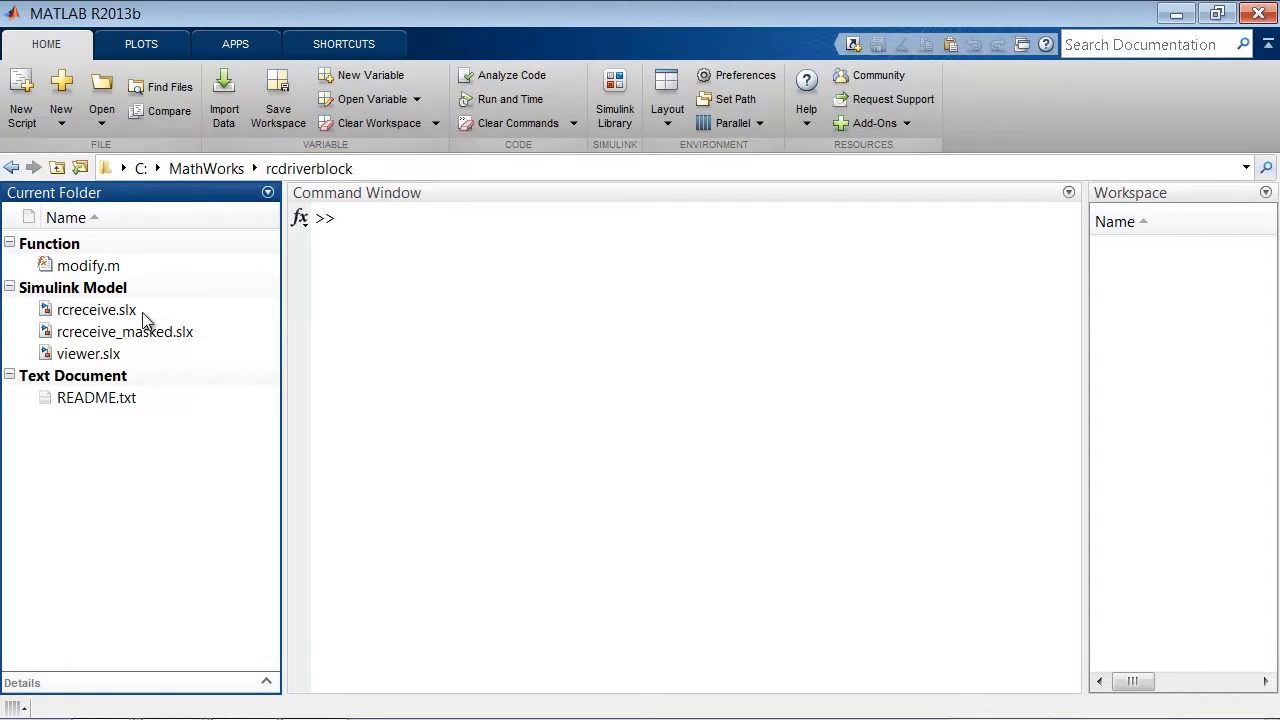
- Build the RC Receive S-function in rcreceive.slx, generating sfcn_rcreceive source, wrapper, TLC and mexw64 files
{"action": "double_click", "coordinate": [96, 308]}
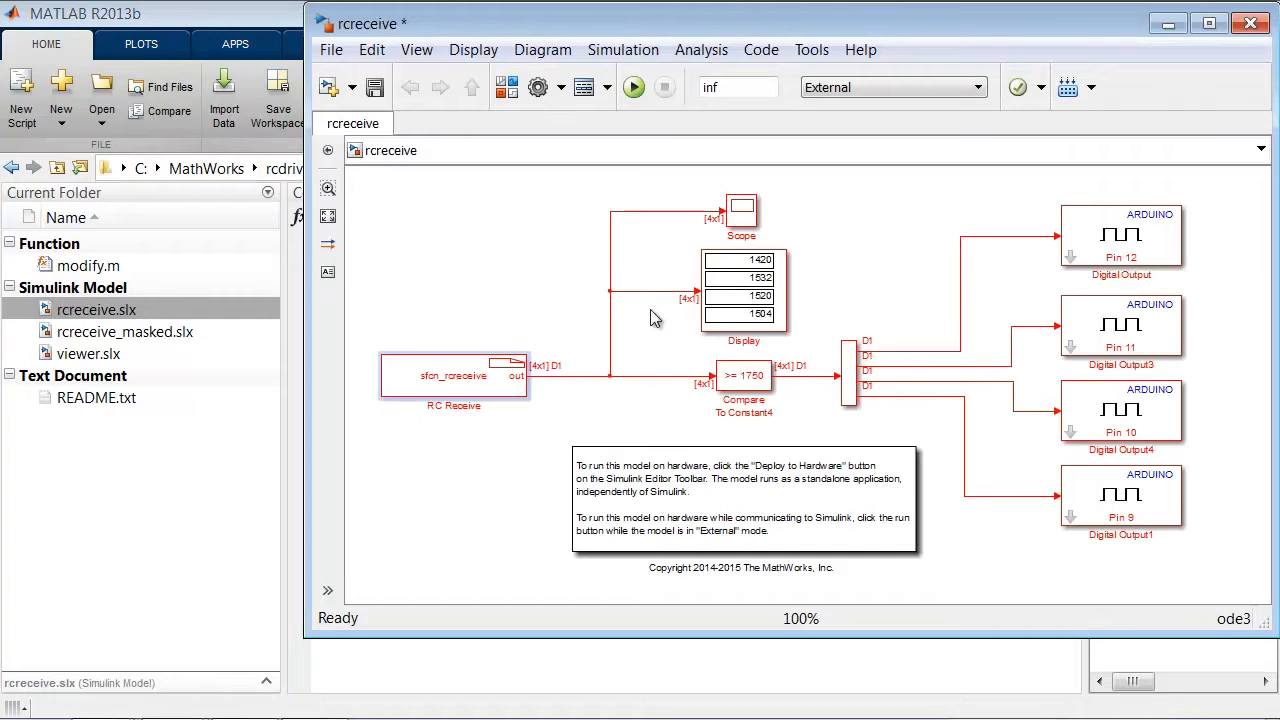
{"action": "left_click", "coordinate": [452, 376]}
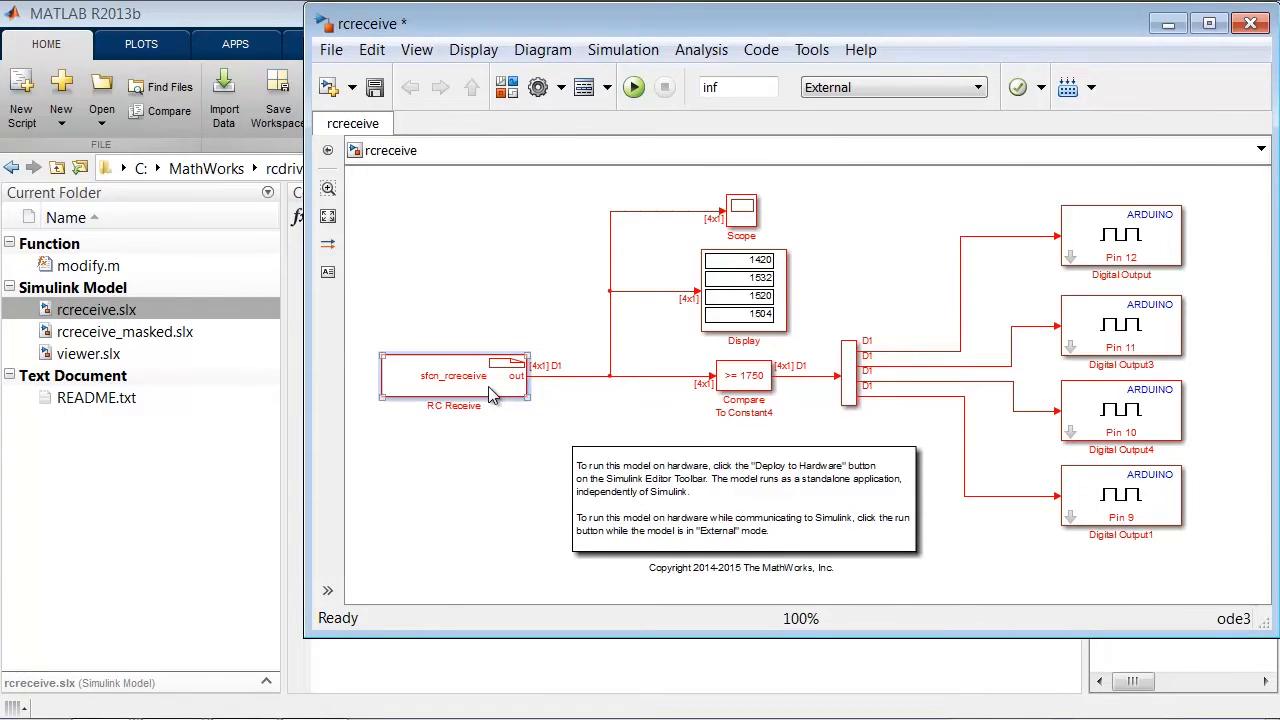
{"action": "double_click", "coordinate": [452, 380]}
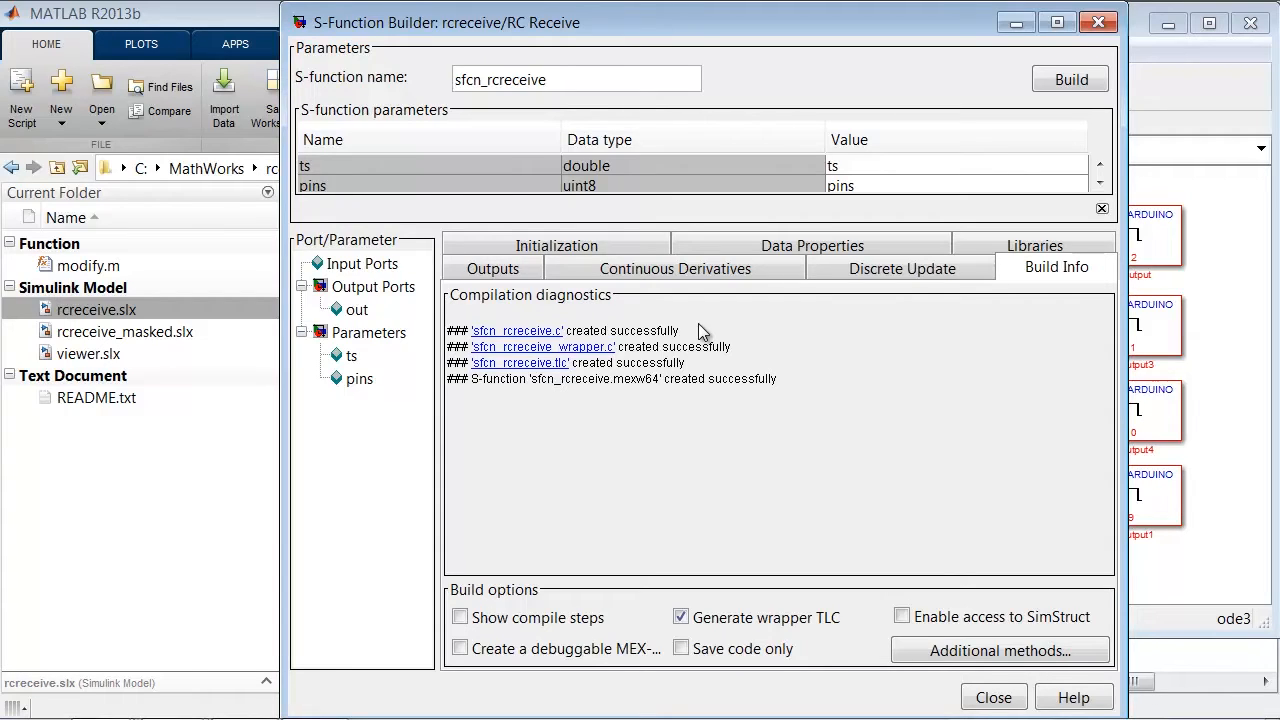
{"action": "left_click", "coordinate": [1070, 80]}
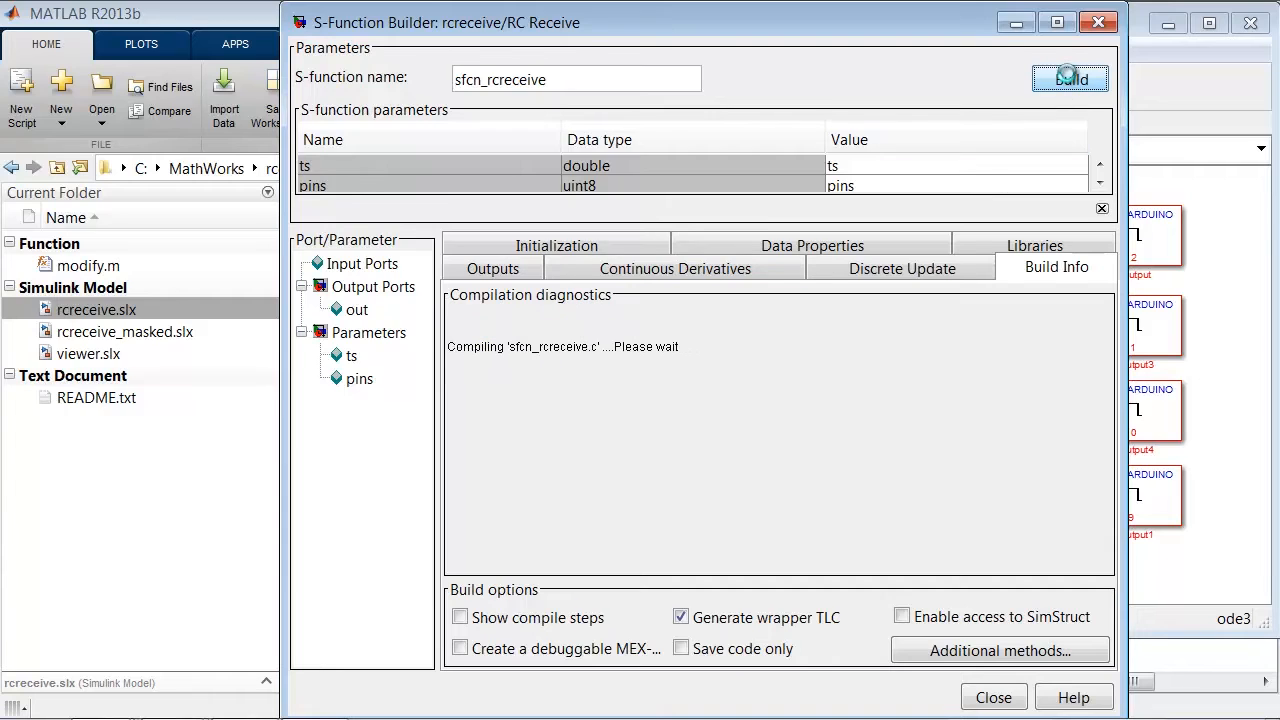
{"action": "left_click", "coordinate": [1070, 80]}
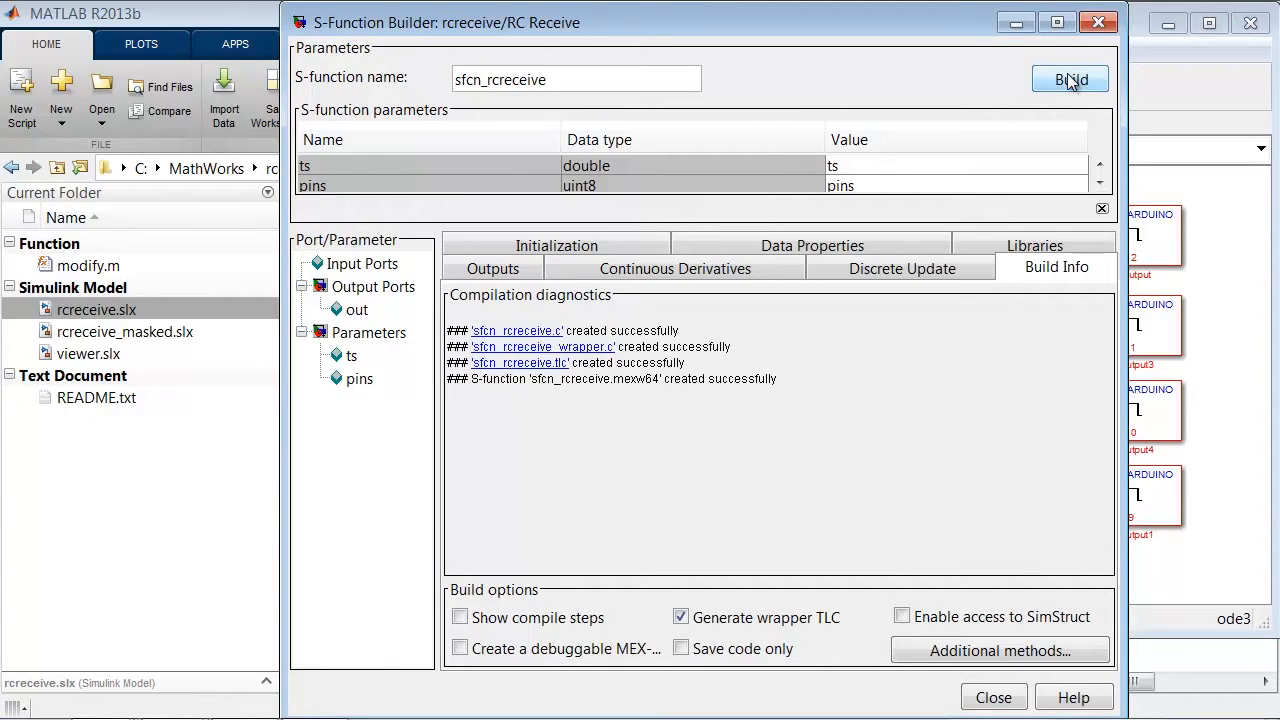
{"action": "left_click", "coordinate": [1070, 80]}
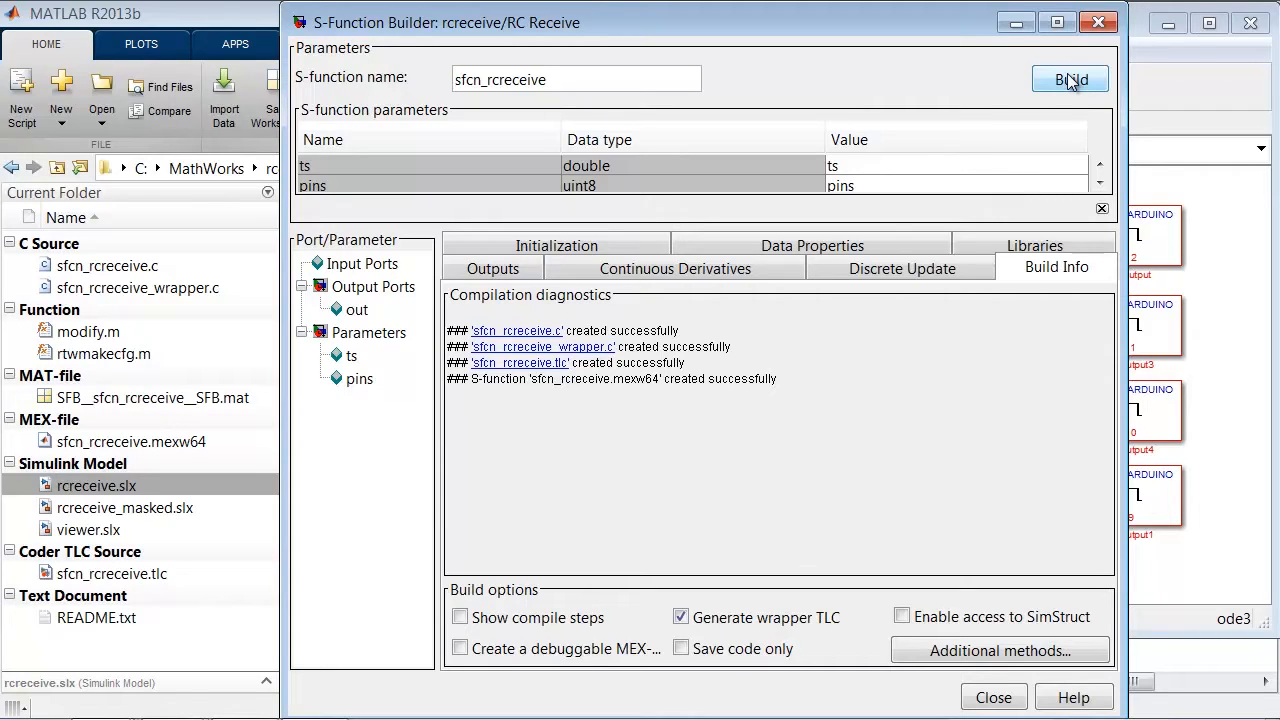
{"action": "left_click", "coordinate": [136, 288]}
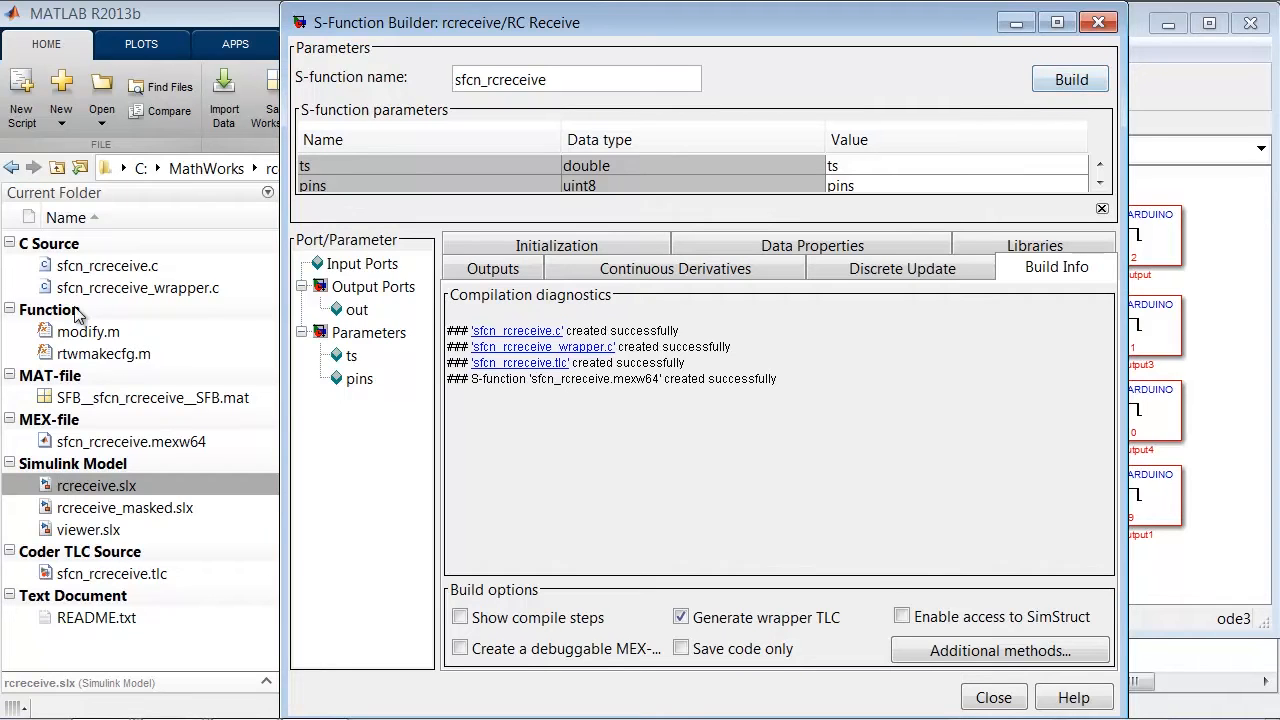
{"action": "left_click", "coordinate": [992, 696]}
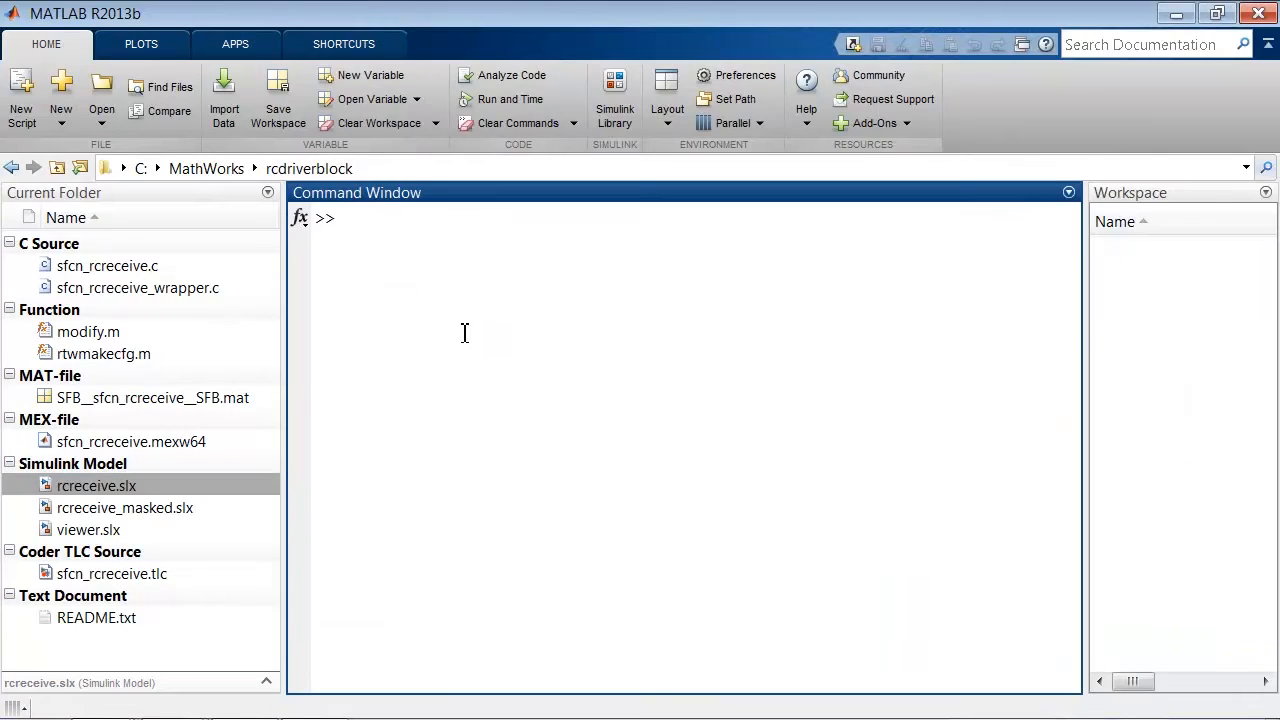
- Run modify('sfcn_rcreceive') to convert the wrapper to sfcn_rcreceive_wrapper.cpp and drop the .c sources
{"action": "type", "text": "modify('"}
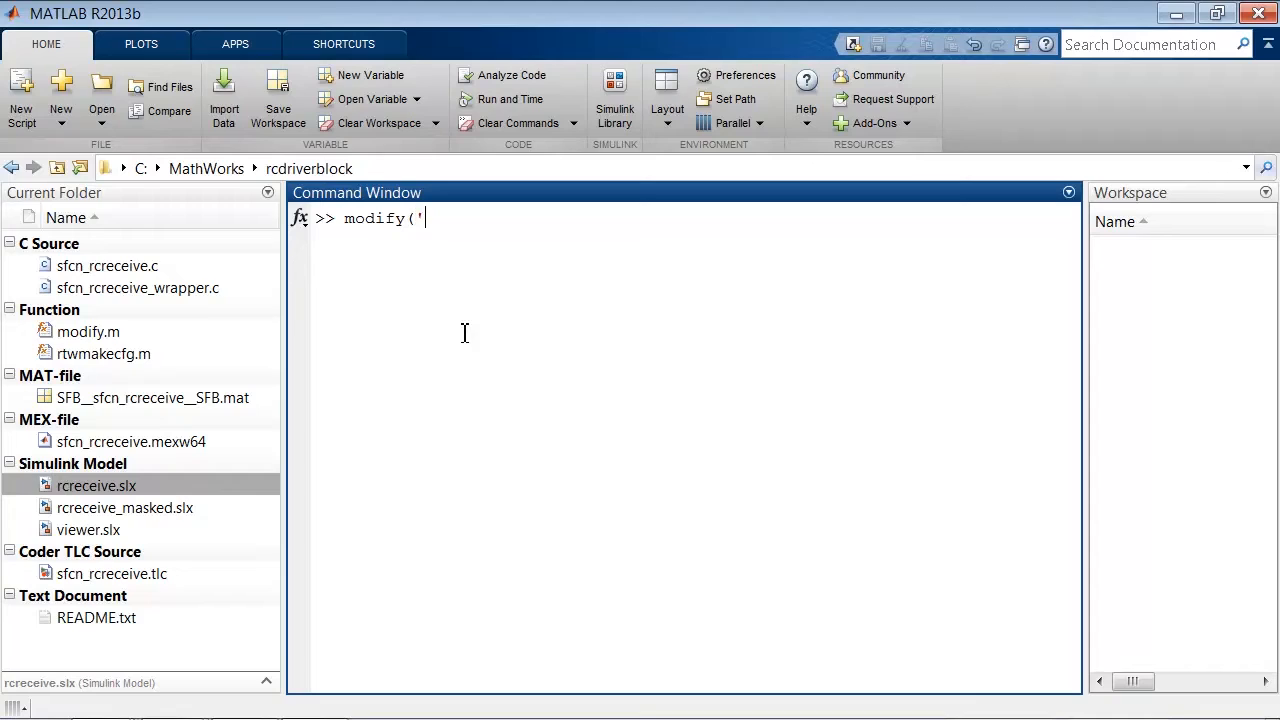
{"action": "type", "text": "sfcn_rcreceiv"}
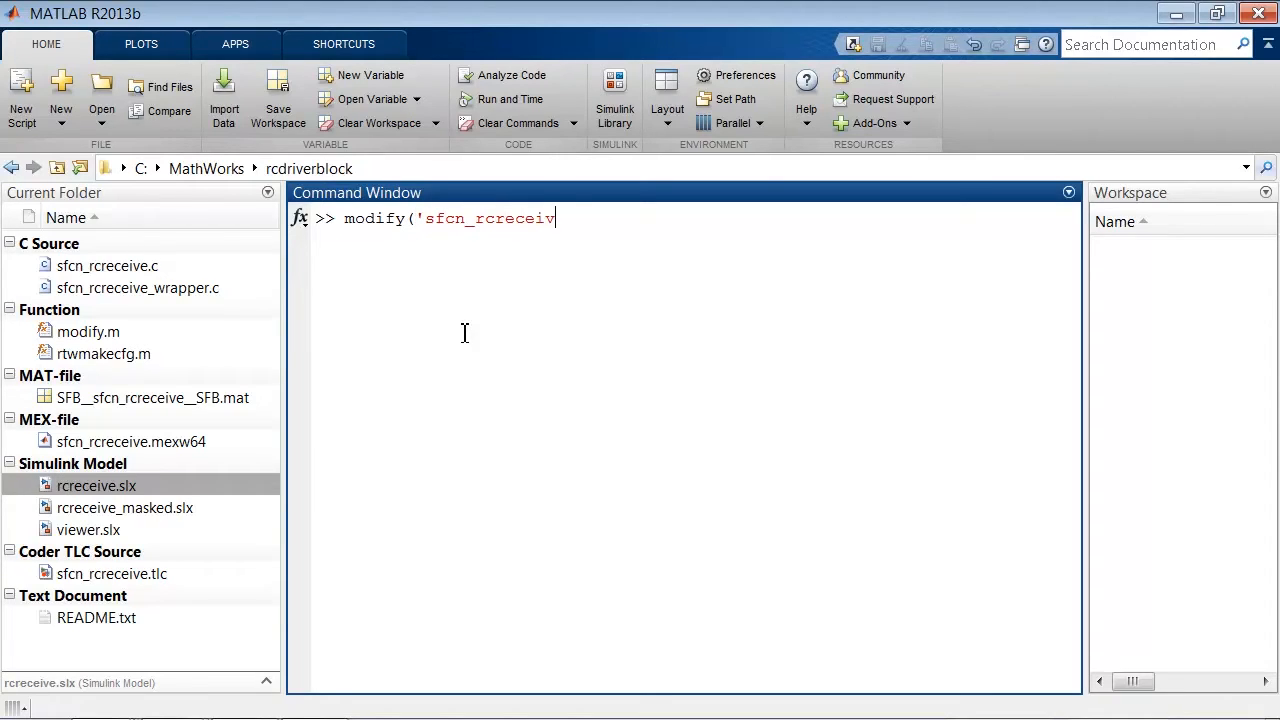
{"action": "type", "text": "e')"}
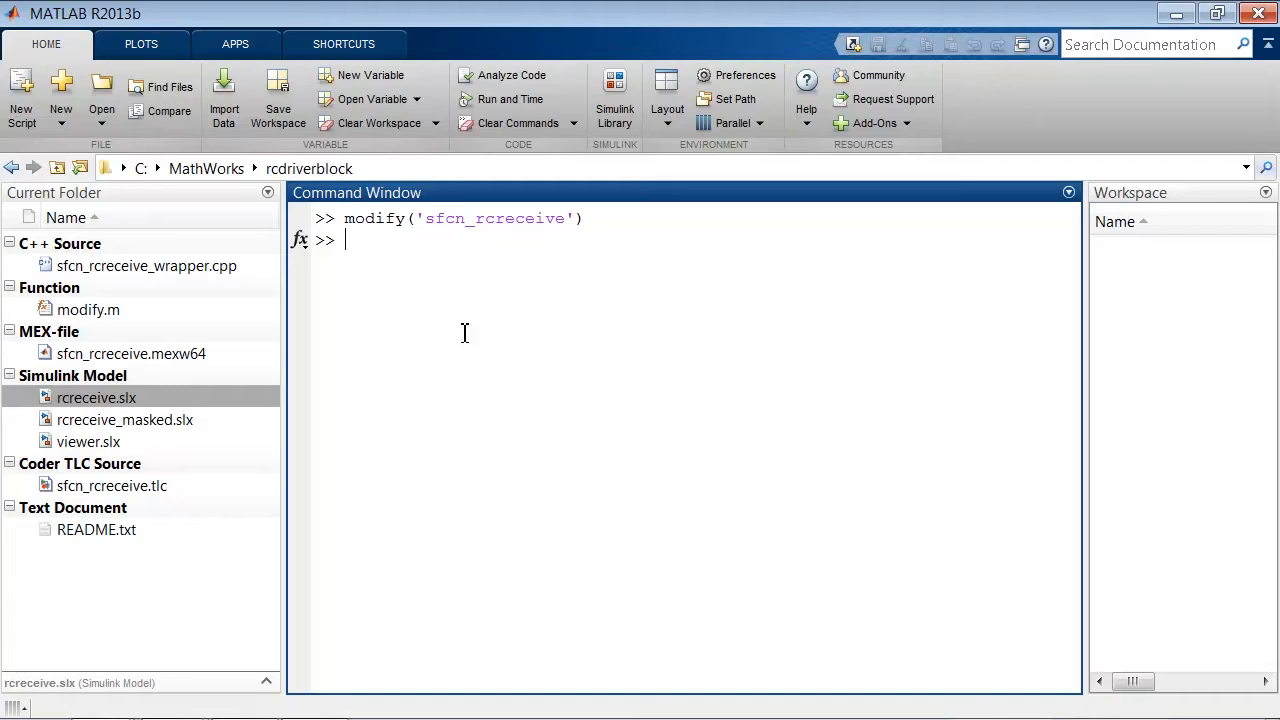
{"action": "mouse_move", "coordinate": [284, 648]}
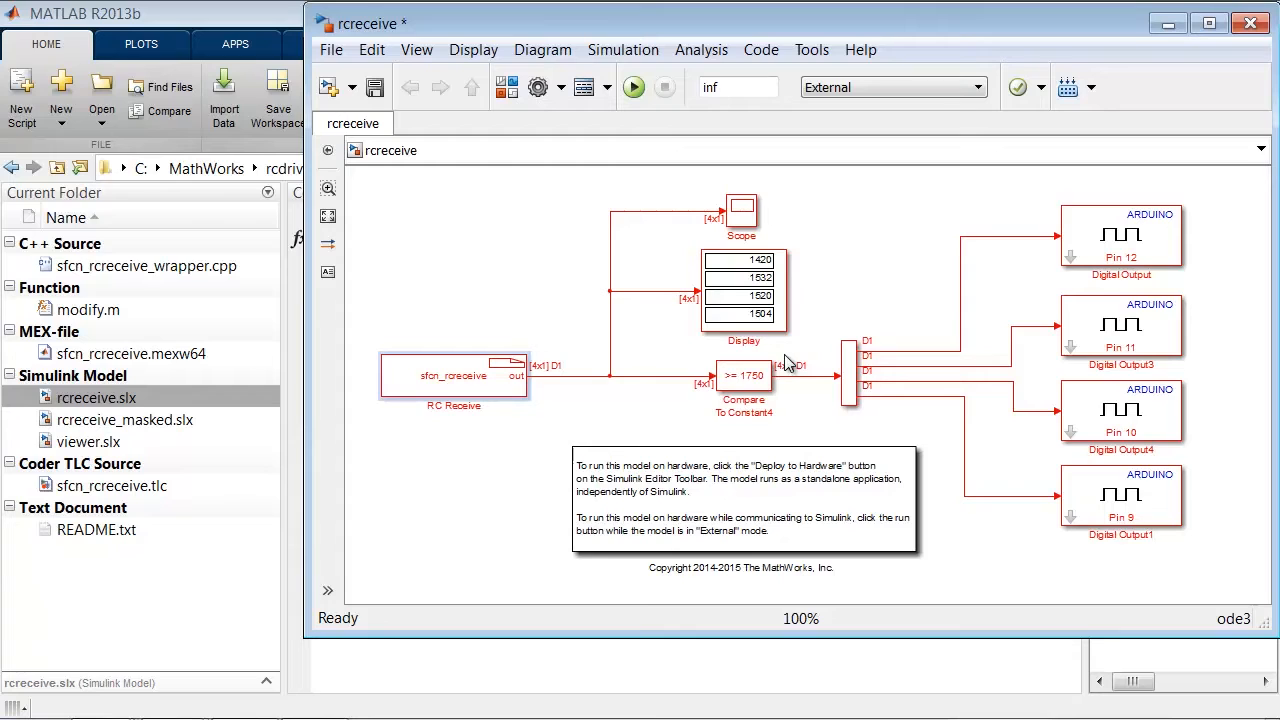
- Set the rcreceive target hardware to Arduino Mega 2560 under Run on Target Hardware
{"action": "left_click", "coordinate": [634, 88]}
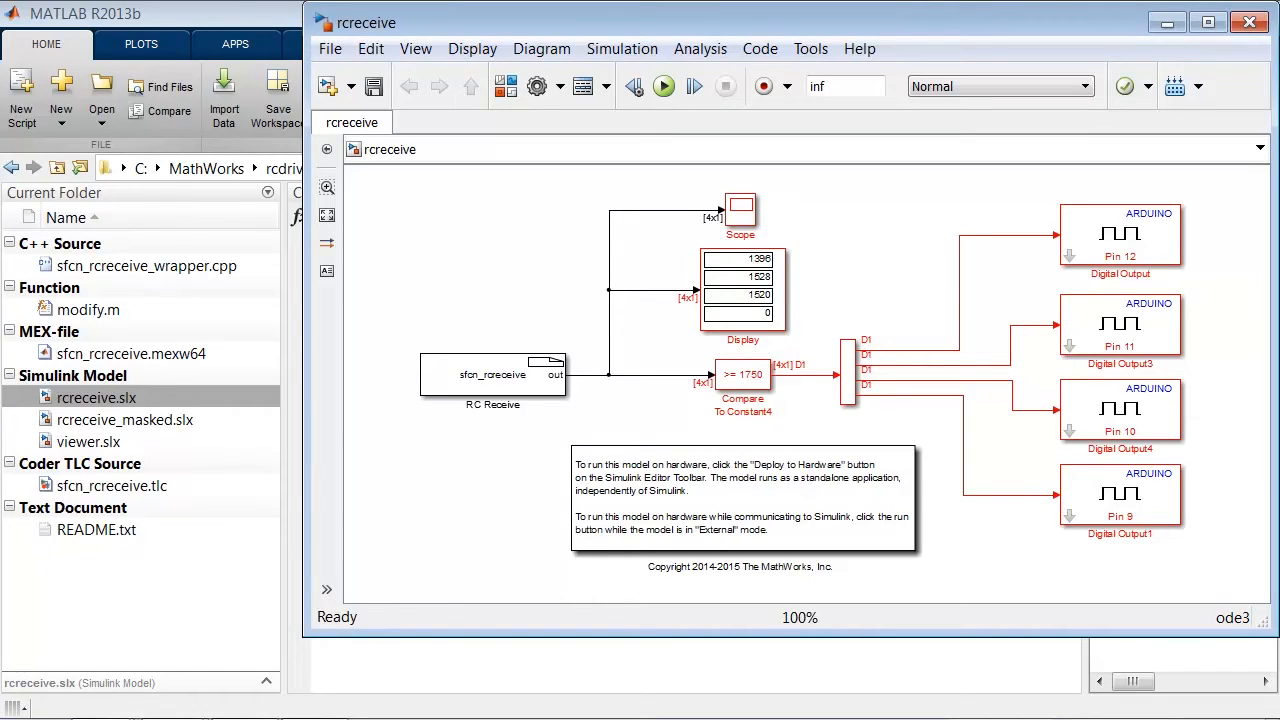
{"action": "left_click", "coordinate": [810, 48]}
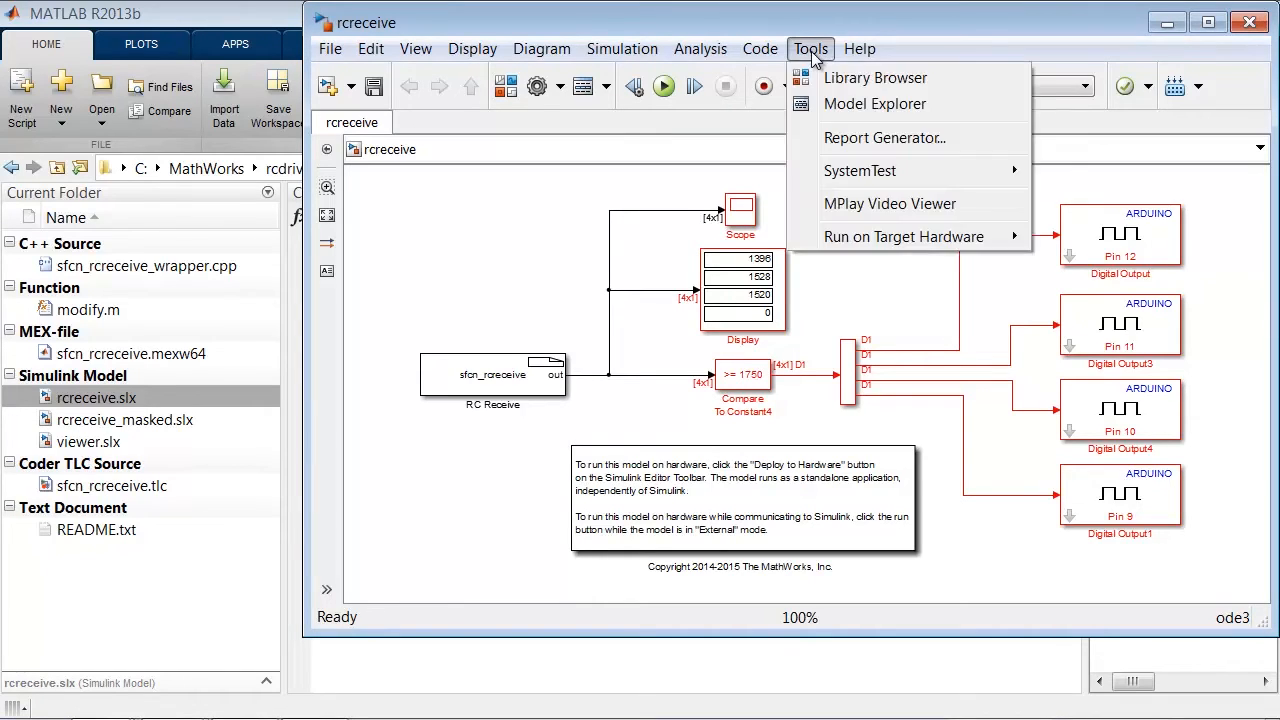
{"action": "mouse_move", "coordinate": [904, 236]}
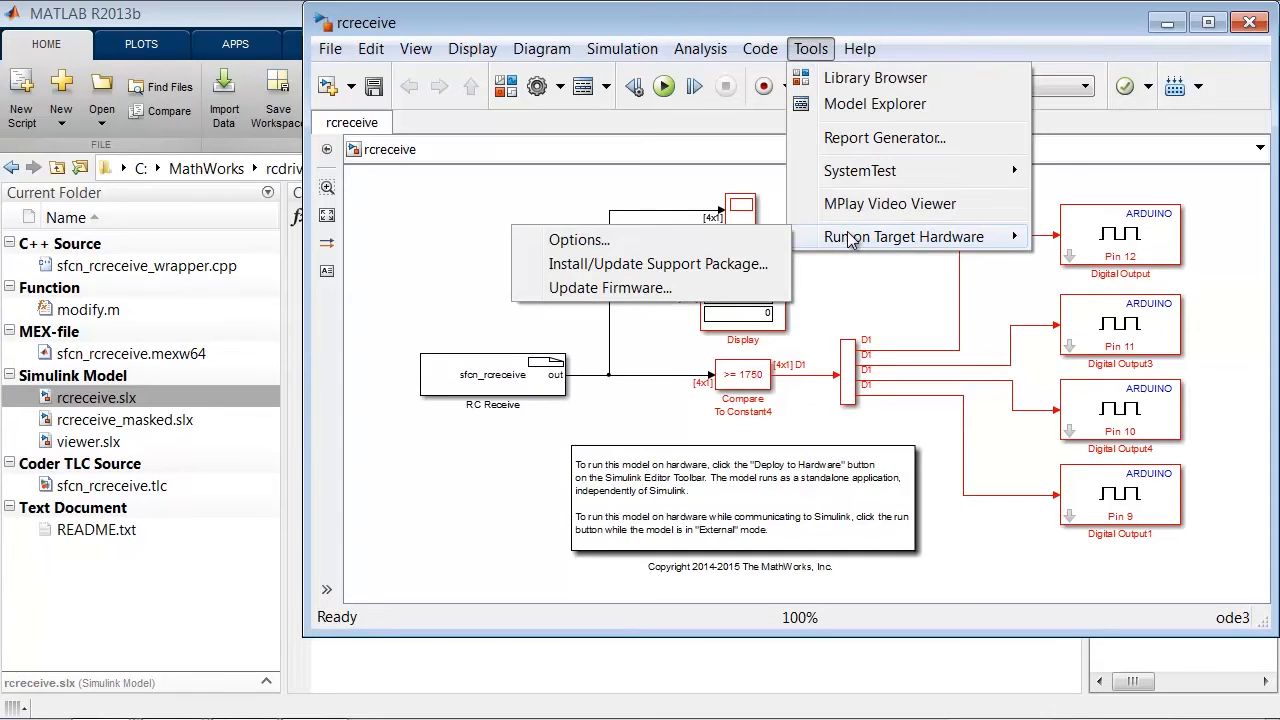
{"action": "mouse_move", "coordinate": [578, 240]}
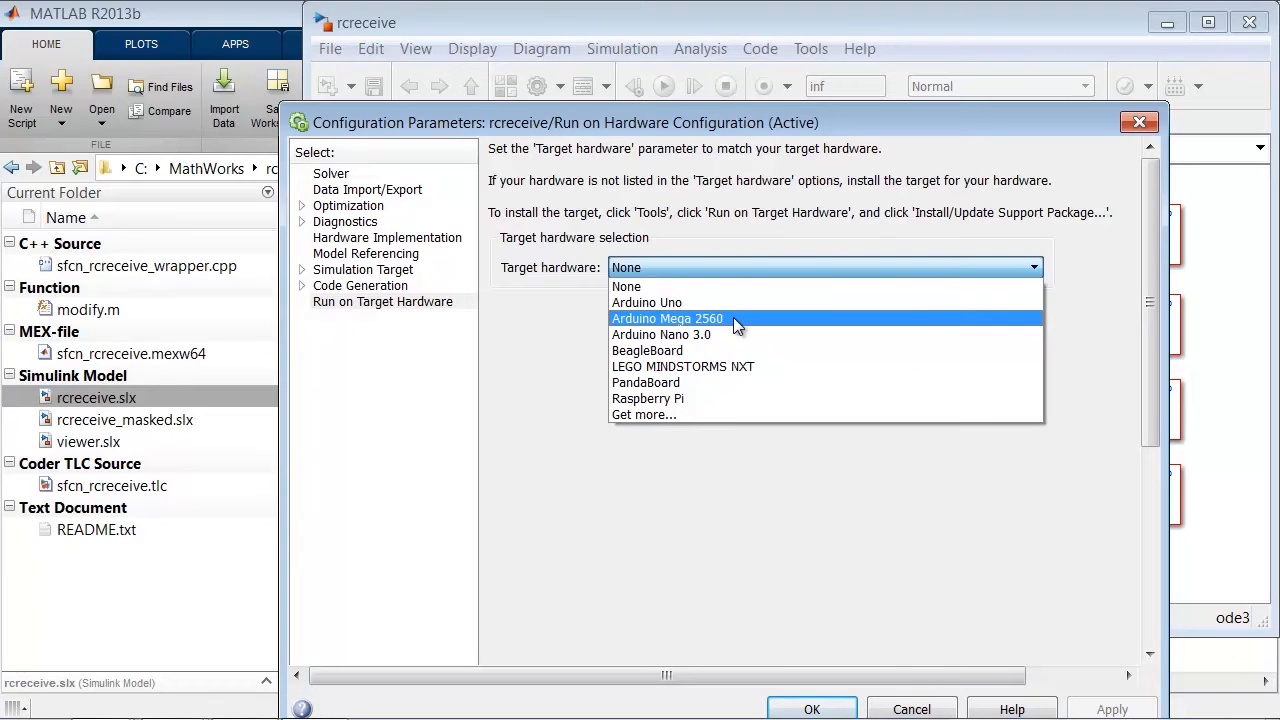
{"action": "left_click", "coordinate": [668, 318]}
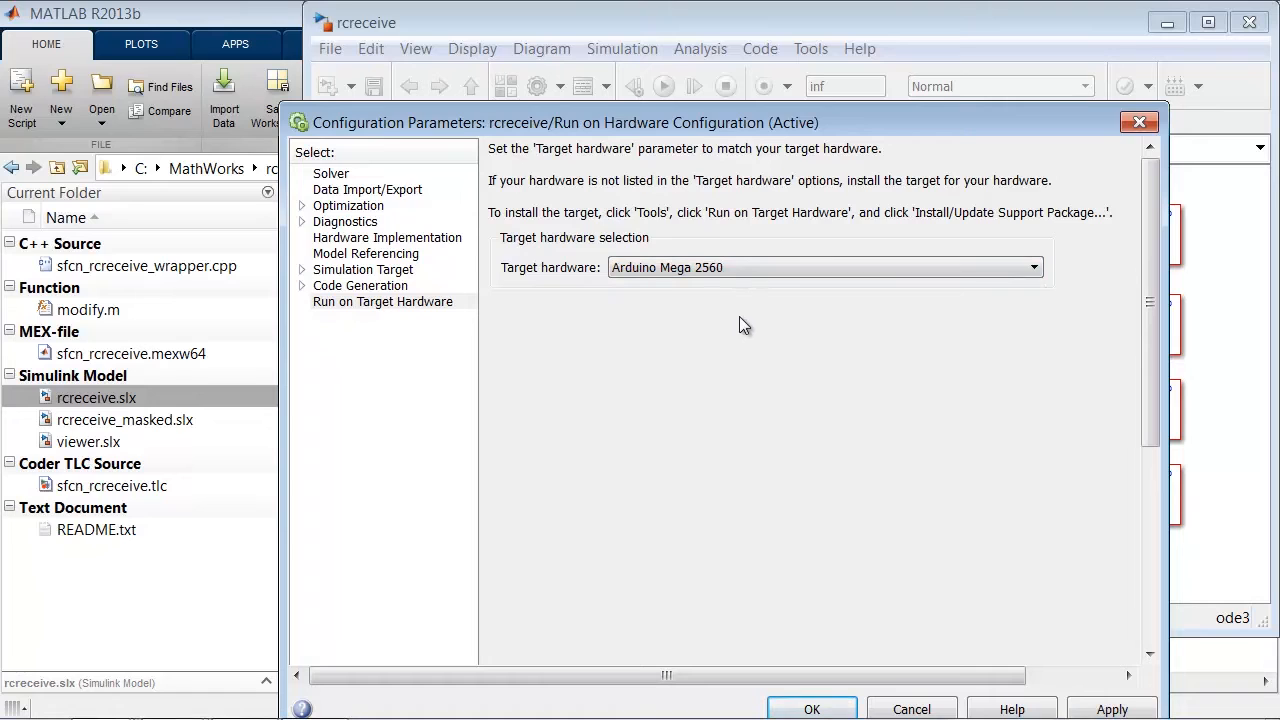
{"action": "scroll", "scroll_direction": "down", "scroll_amount": 3}
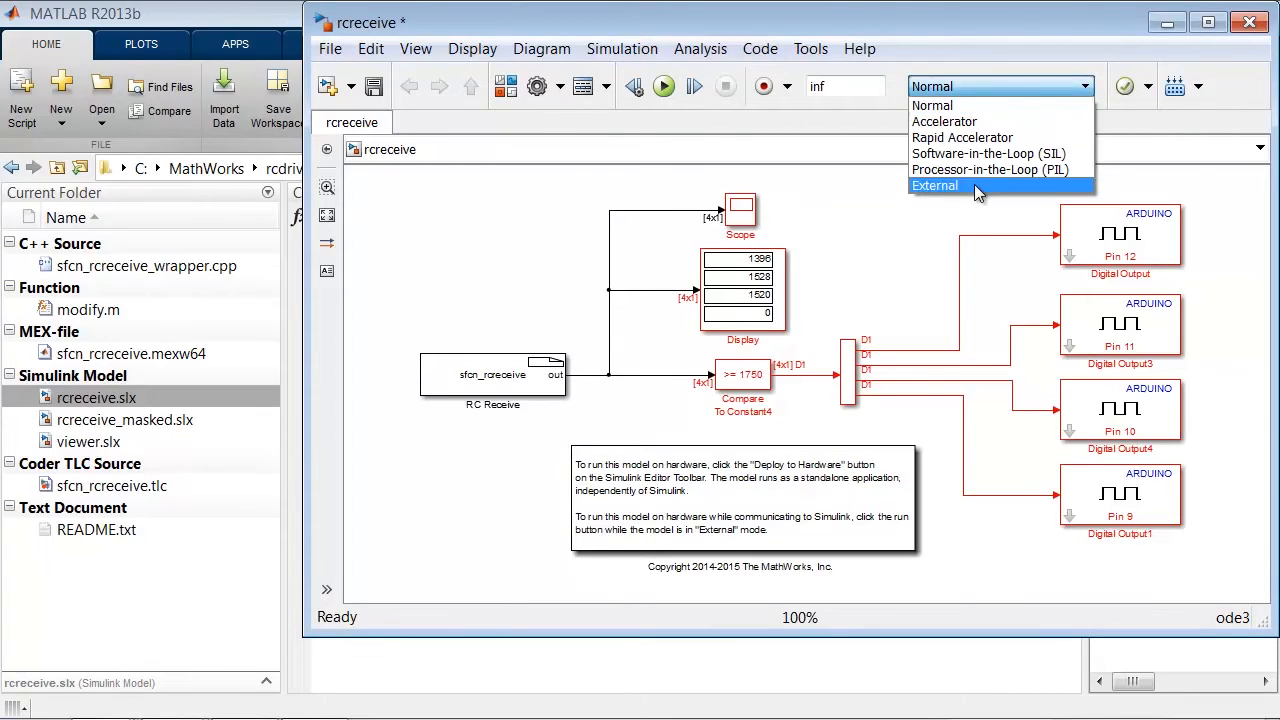
- Switch the rcreceive simulation mode to External
{"action": "left_click", "coordinate": [936, 184]}
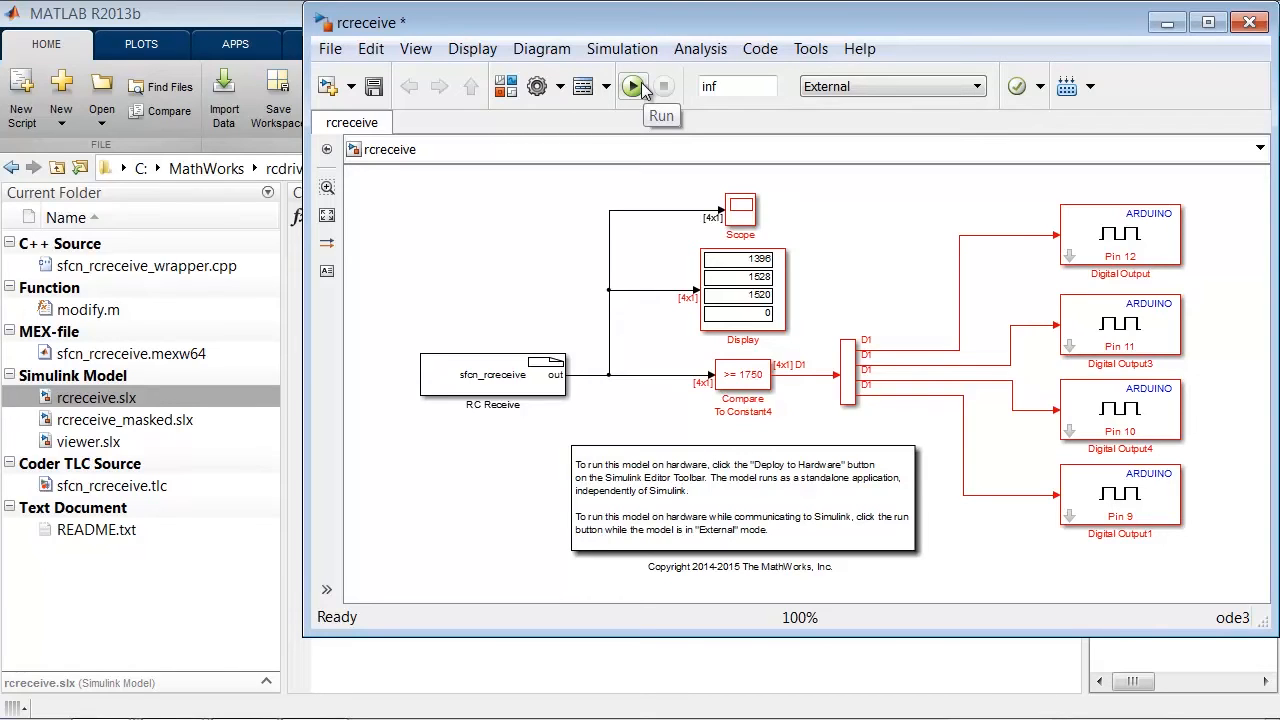
{"action": "mouse_move", "coordinate": [680, 88]}
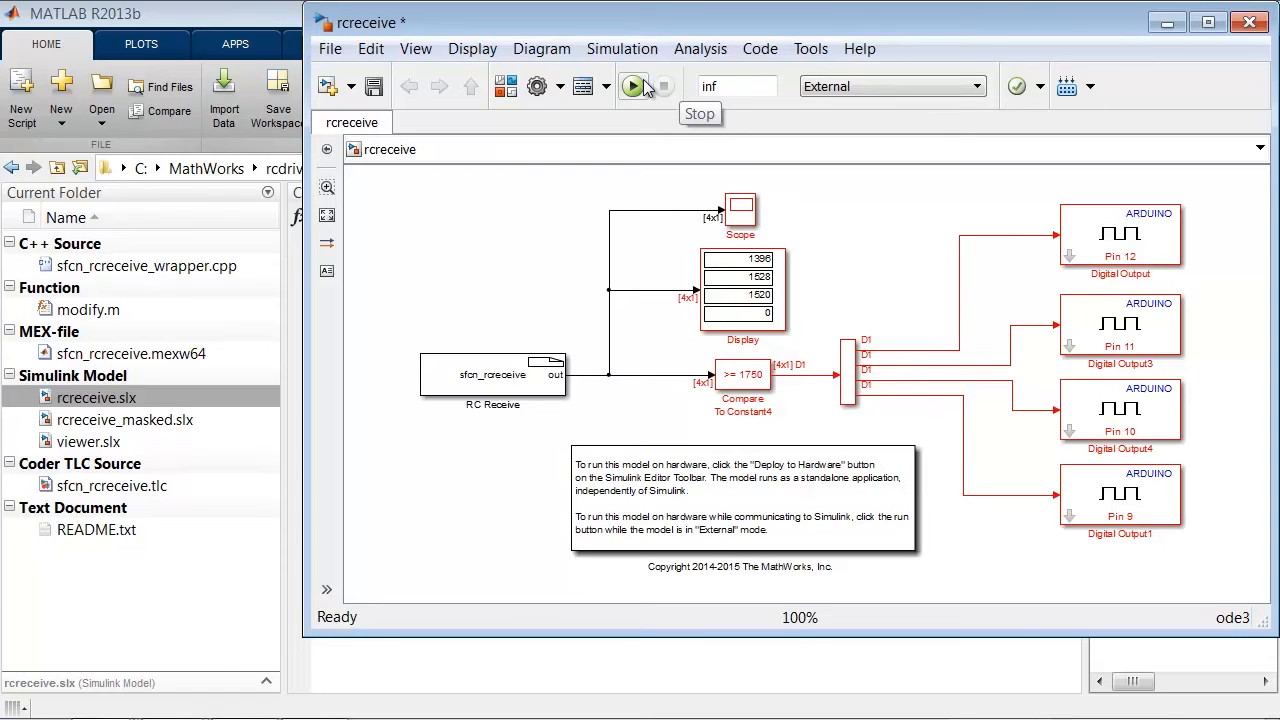
- Run rcreceive on the Arduino Mega 2560 in External mode
{"action": "left_click", "coordinate": [634, 86]}
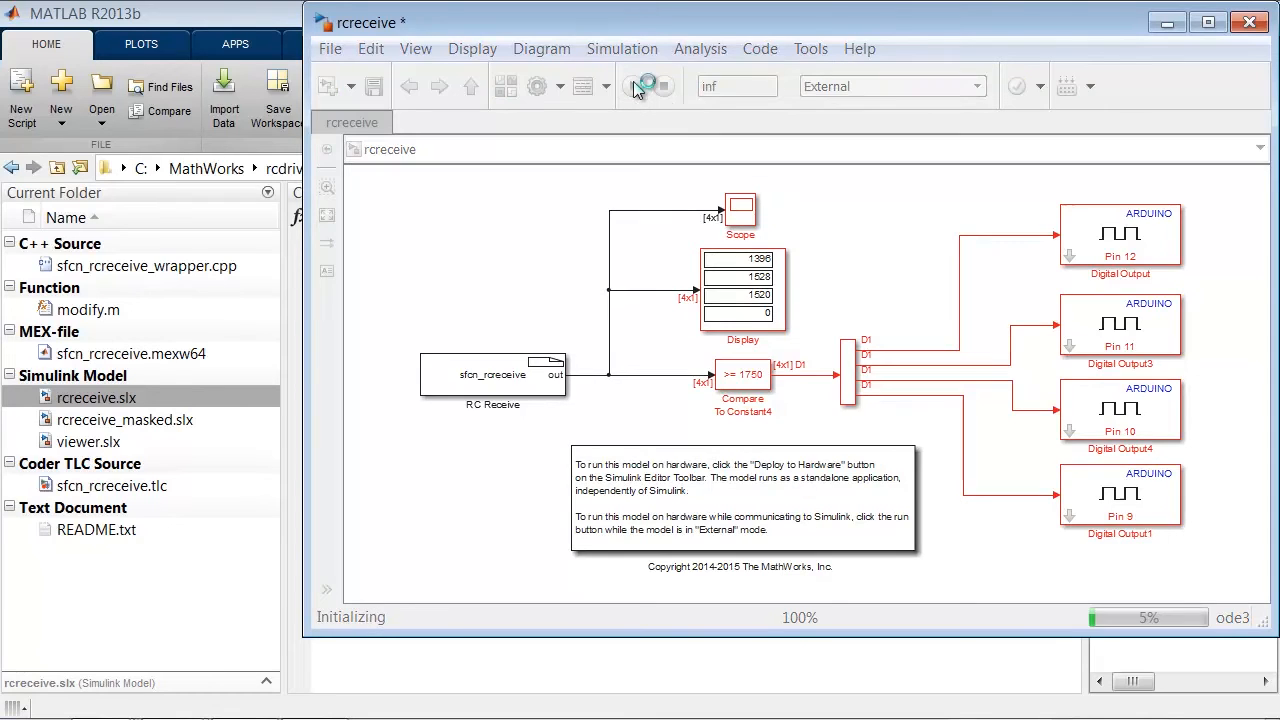
{"action": "left_click", "coordinate": [648, 86]}
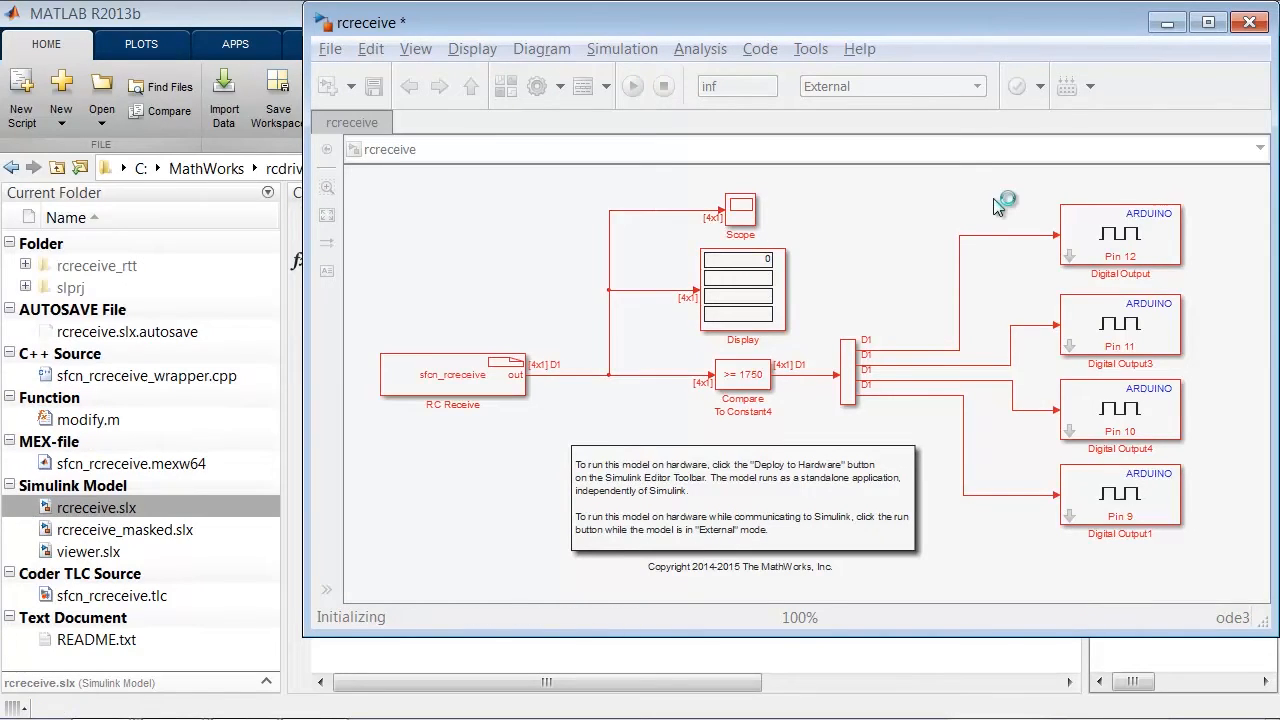
{"action": "left_click", "coordinate": [632, 86]}
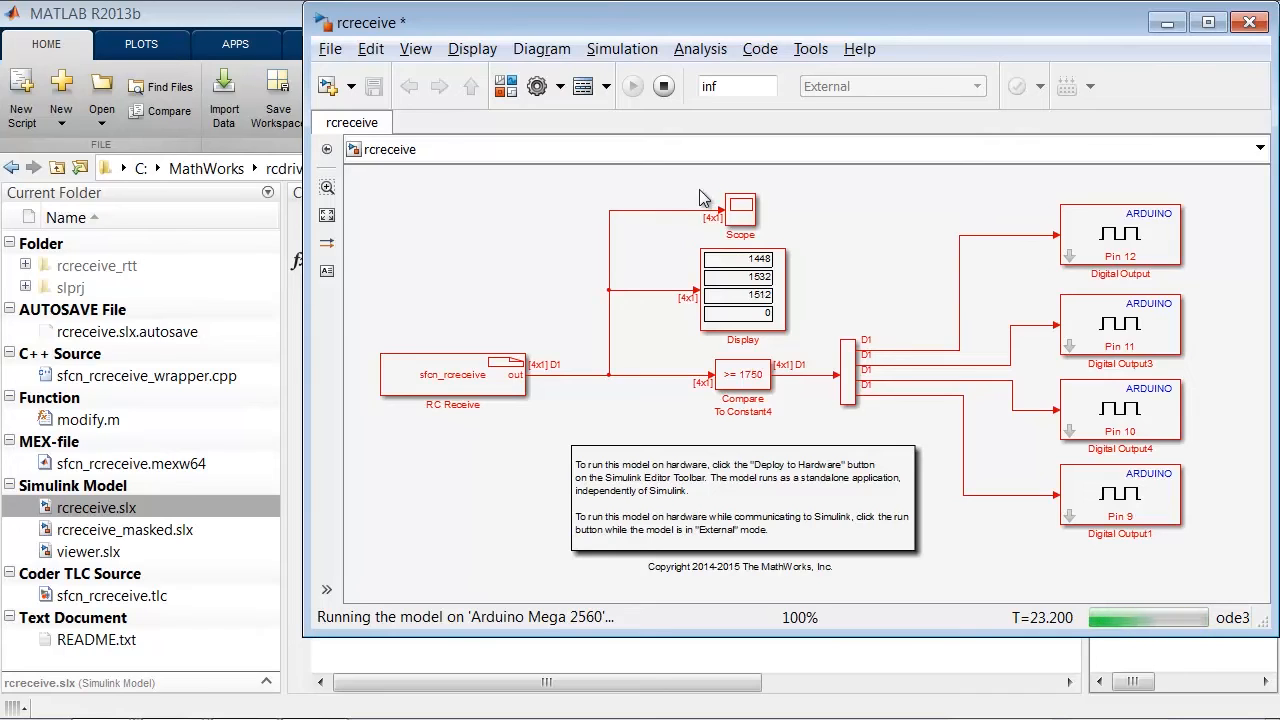
- View the received signals in the Scope before the External-mode run is stopped
{"action": "double_click", "coordinate": [740, 208]}
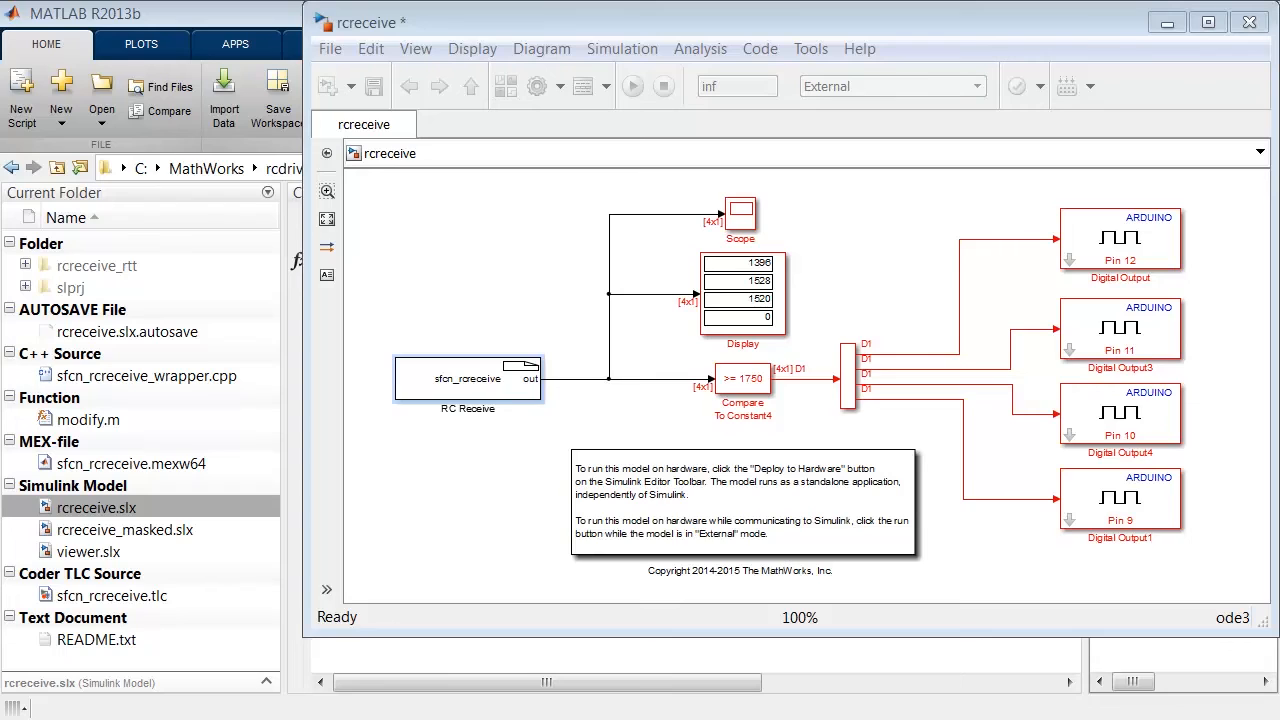
{"action": "mouse_move", "coordinate": [858, 250]}
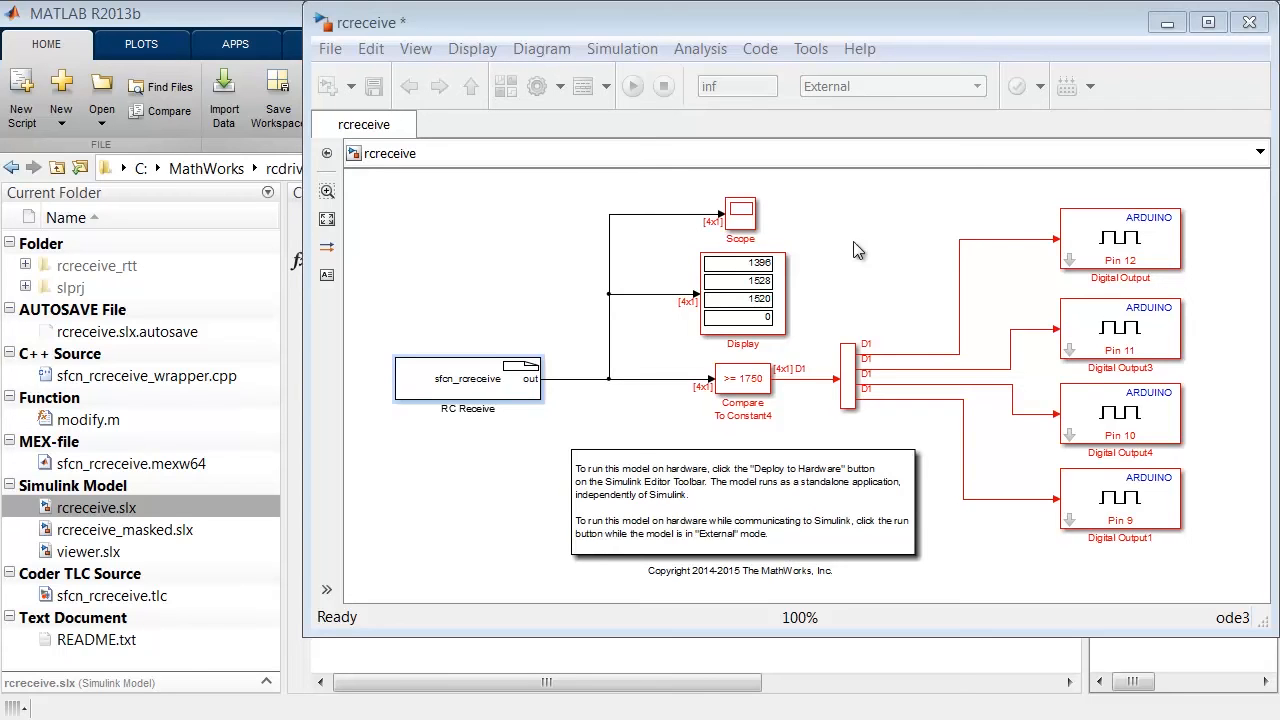
- Revisit the RC Receive block and bring up the model's Tools menu after disconnecting
{"action": "double_click", "coordinate": [468, 378]}
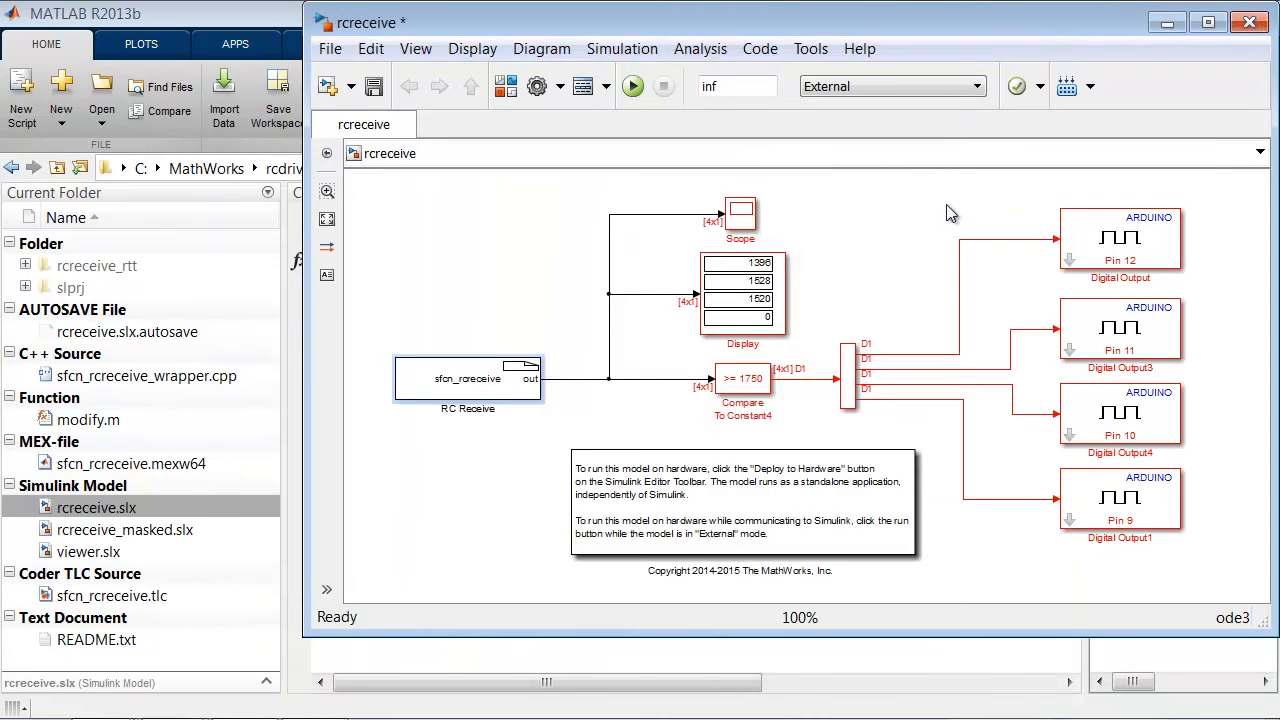
{"action": "left_click", "coordinate": [810, 48]}
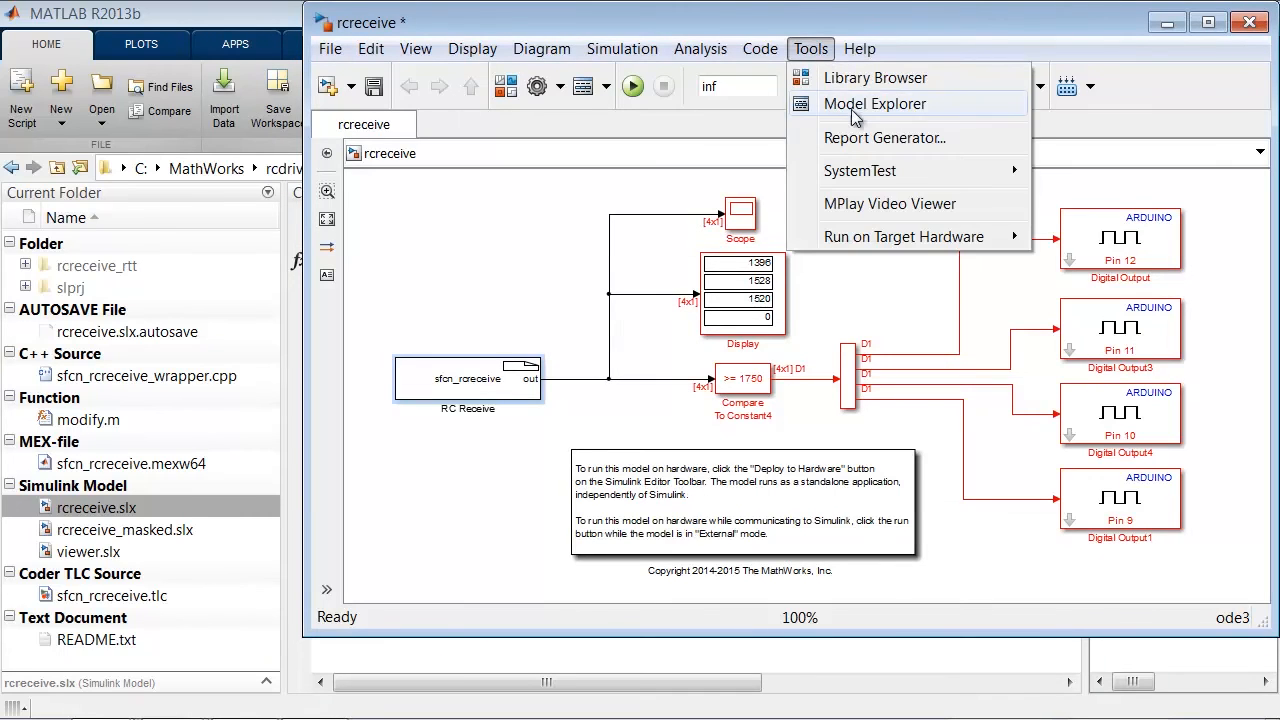
{"action": "left_click", "coordinate": [874, 104]}
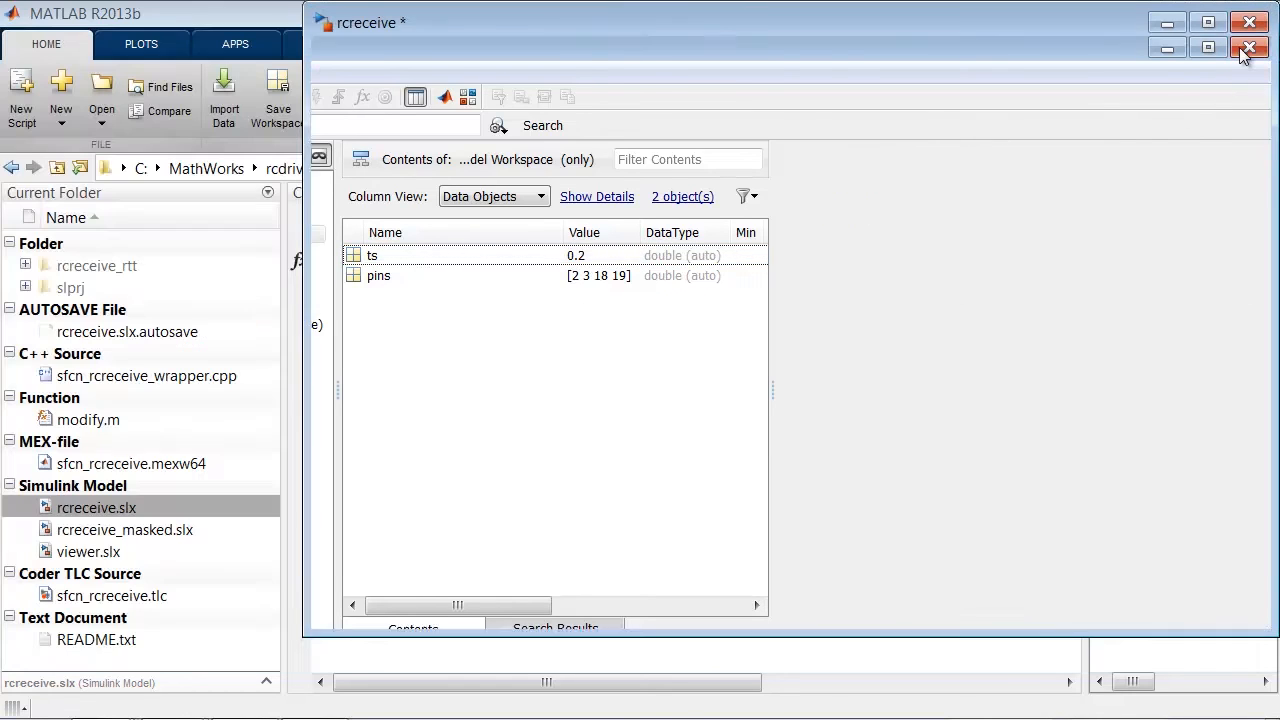
{"action": "left_click", "coordinate": [1248, 48]}
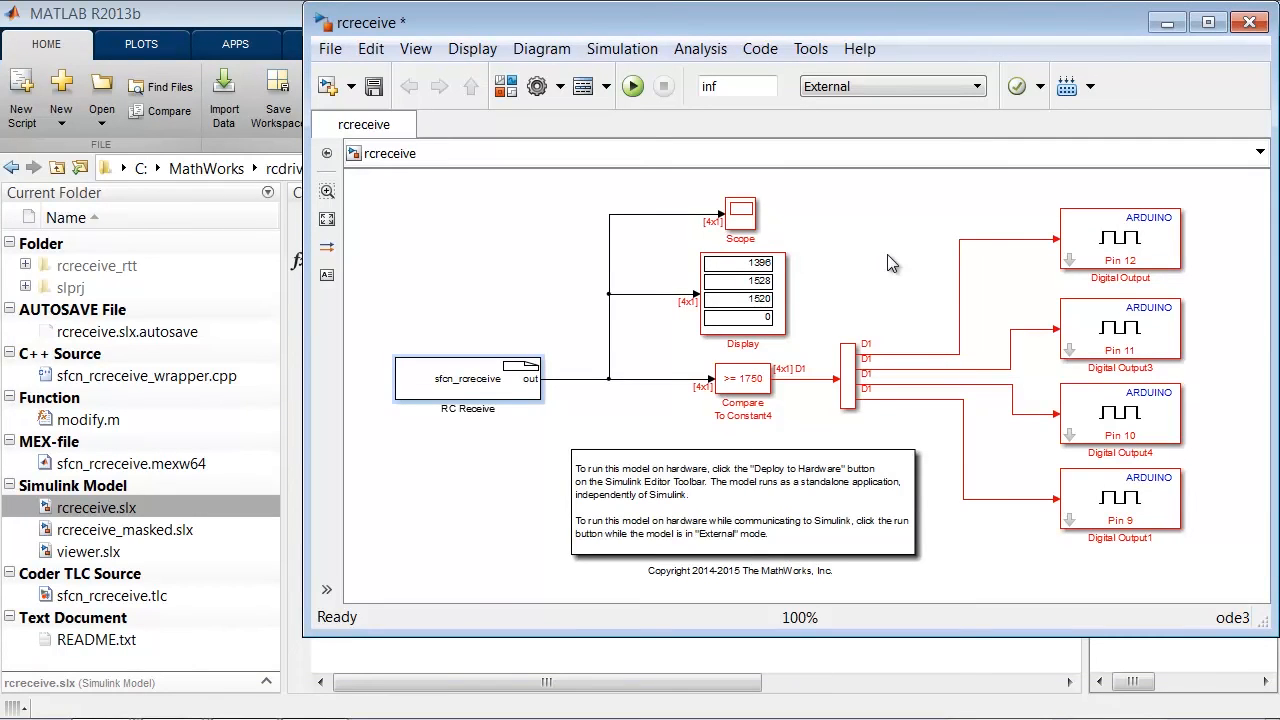
- Mask the RC Receive block with edit parameters ts ('Enter sample time') and pins for pin numbers
{"action": "right_click", "coordinate": [468, 378]}
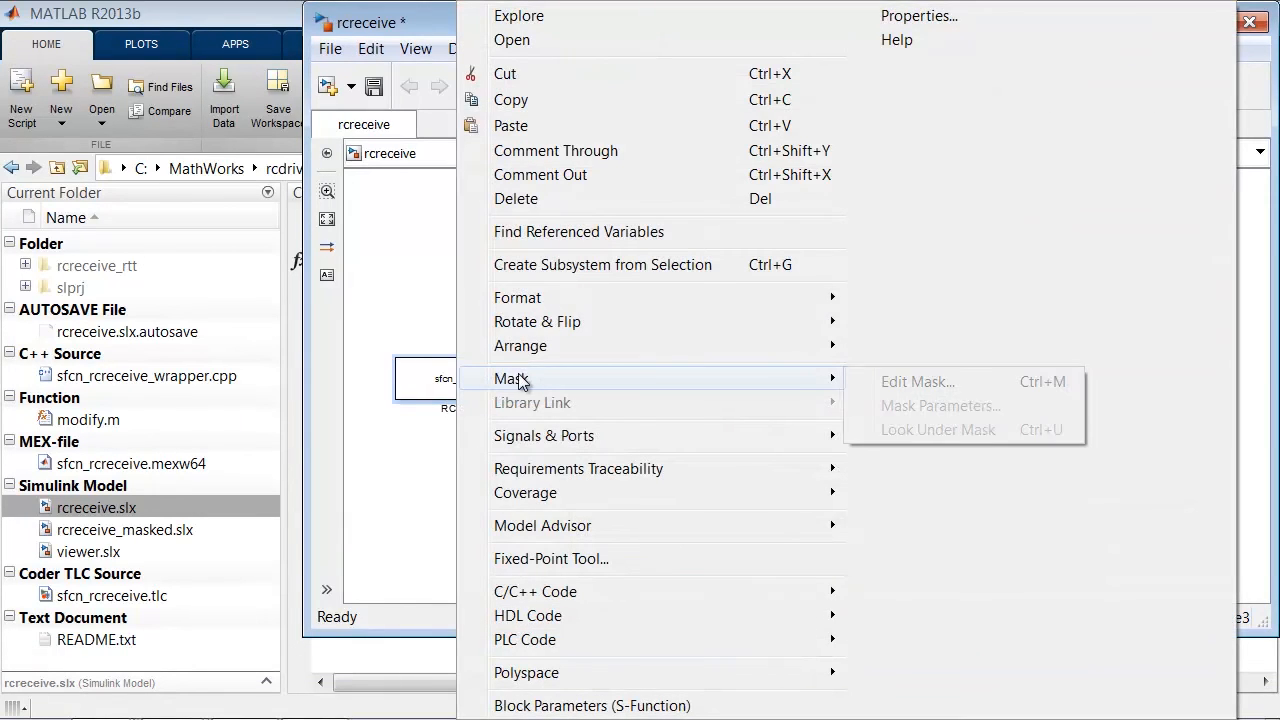
{"action": "mouse_move", "coordinate": [560, 276]}
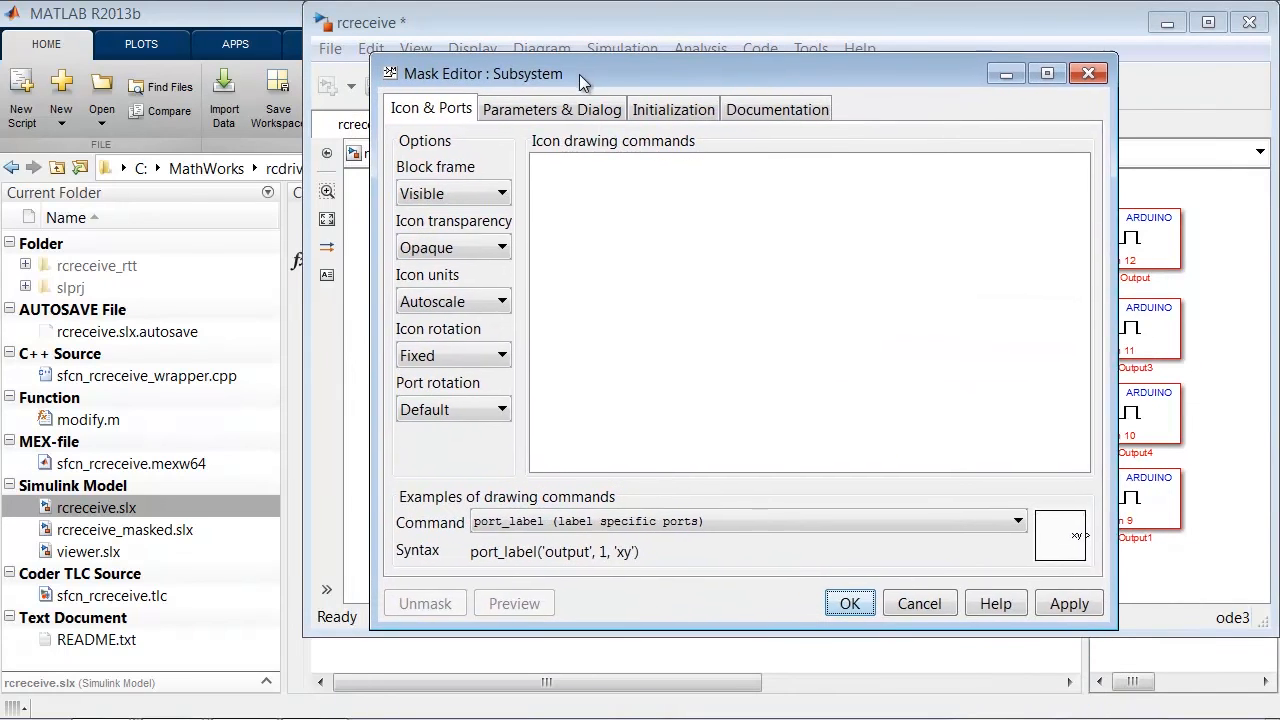
{"action": "left_click", "coordinate": [552, 108]}
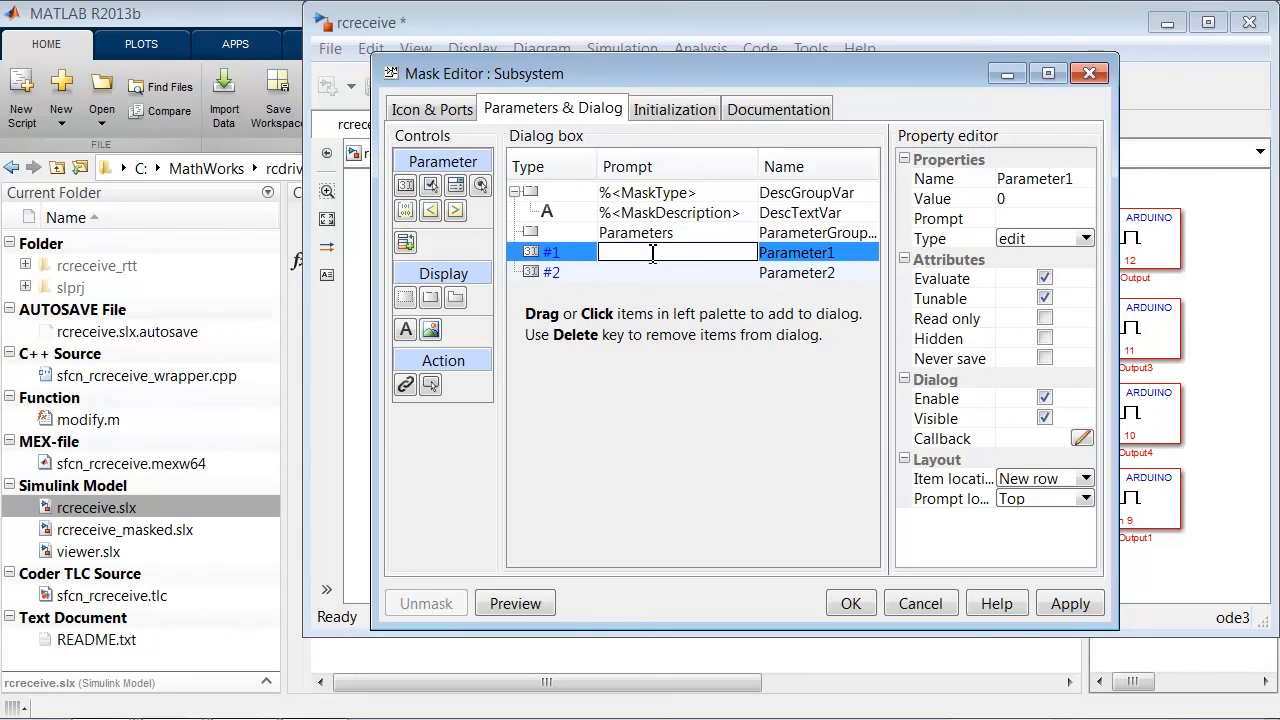
{"action": "type", "text": "Enter sample time"}
{"action": "left_click", "coordinate": [818, 272]}
{"action": "type", "text": "pi"}
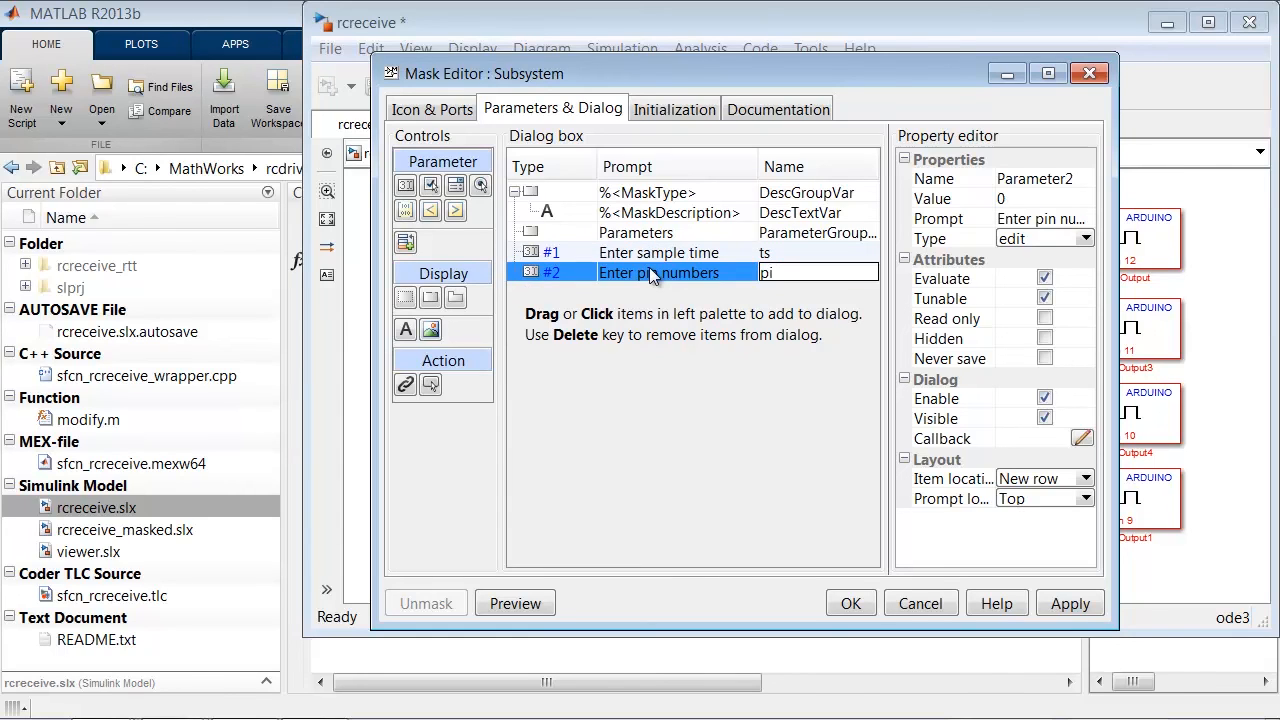
{"action": "left_click", "coordinate": [850, 604]}
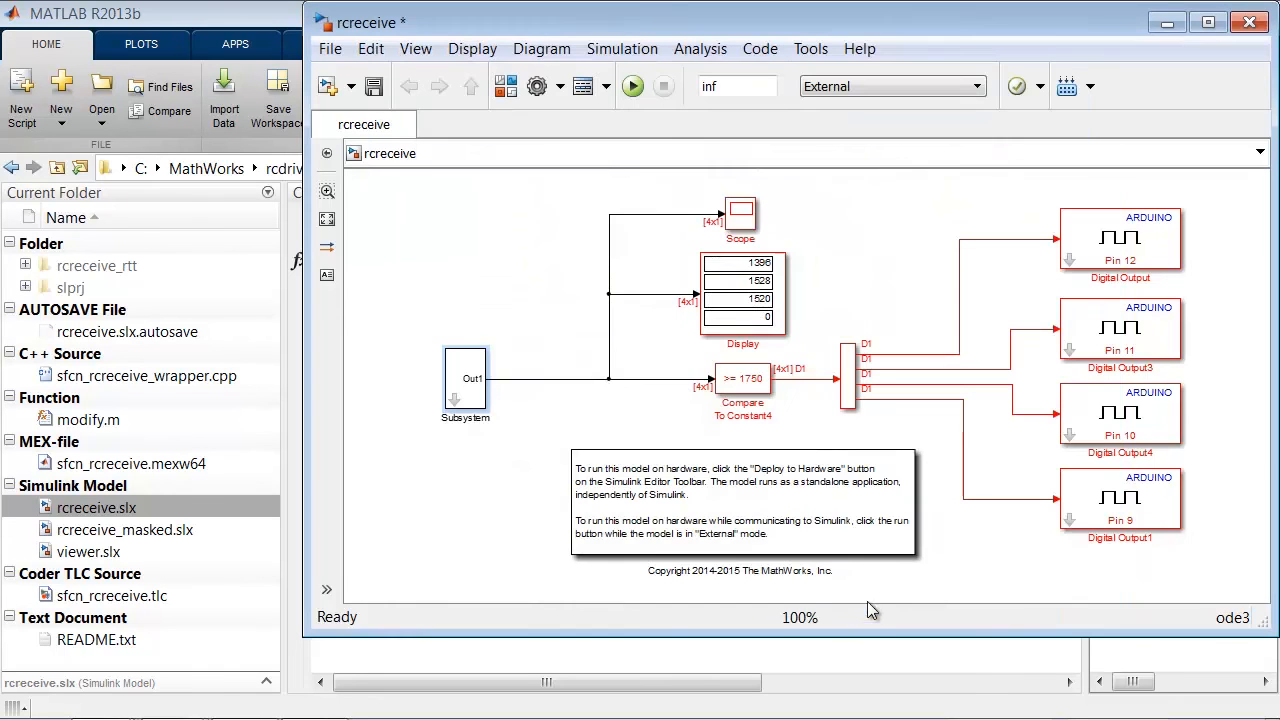
- Set the masked Subsystem's sample time to 0.1 and pin numbers to [2 3] and confirm
{"action": "double_click", "coordinate": [464, 378]}
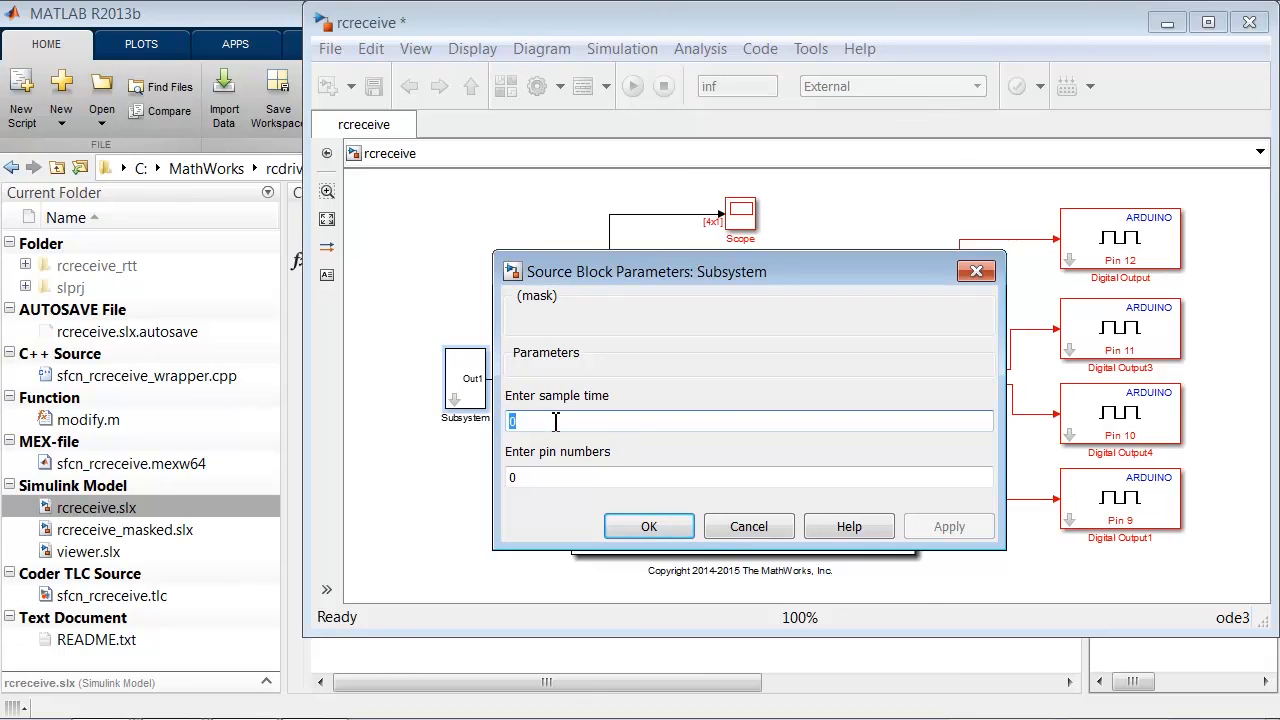
{"action": "type", "text": "0.1"}
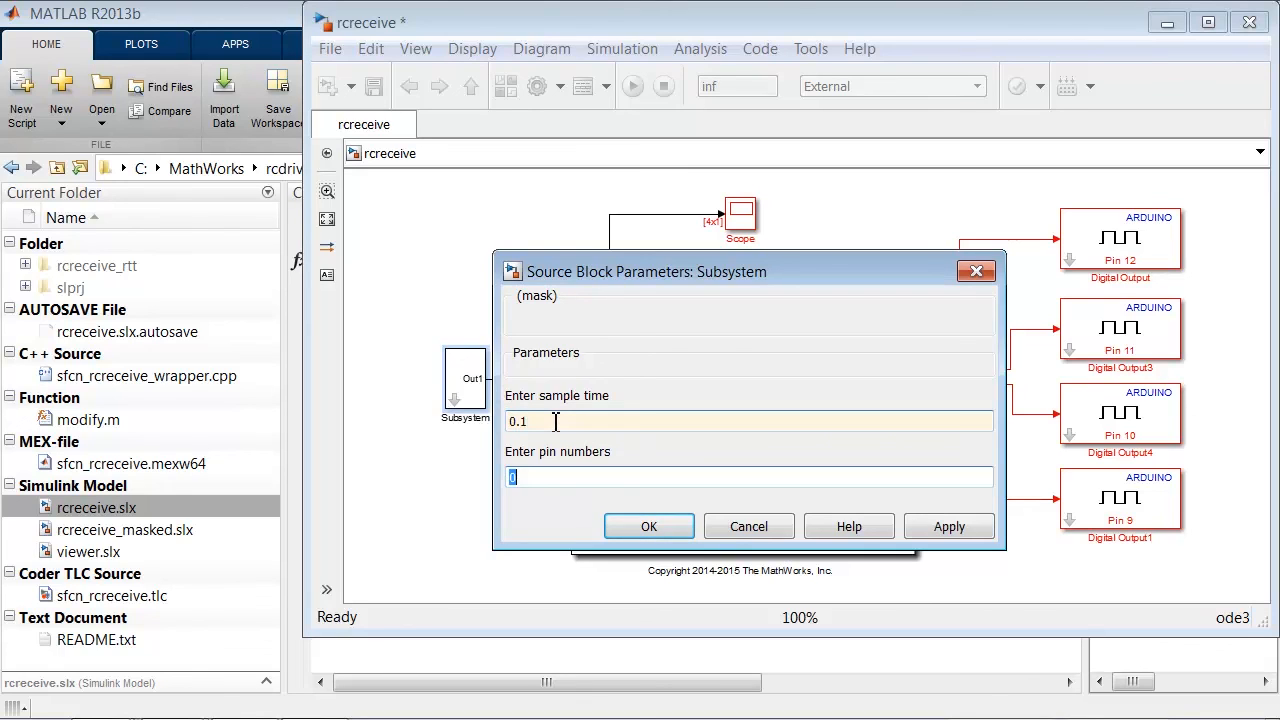
{"action": "type", "text": "2 3"}
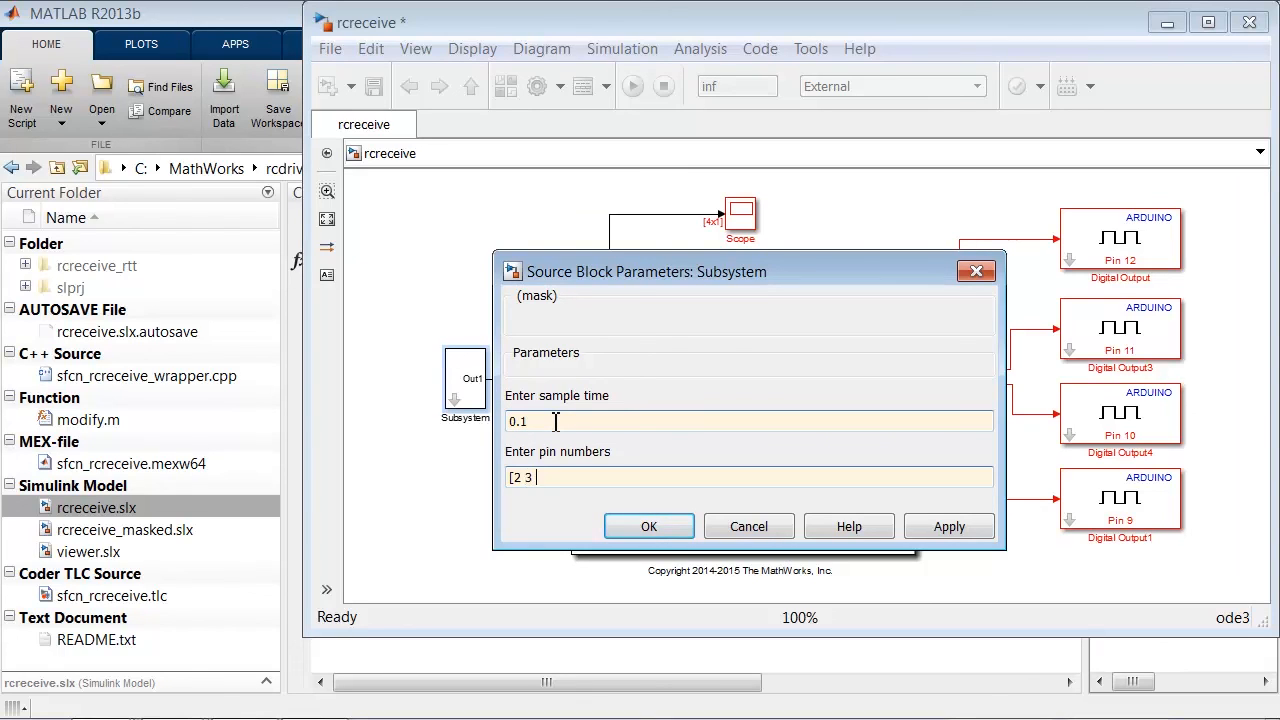
{"action": "left_click", "coordinate": [648, 526]}
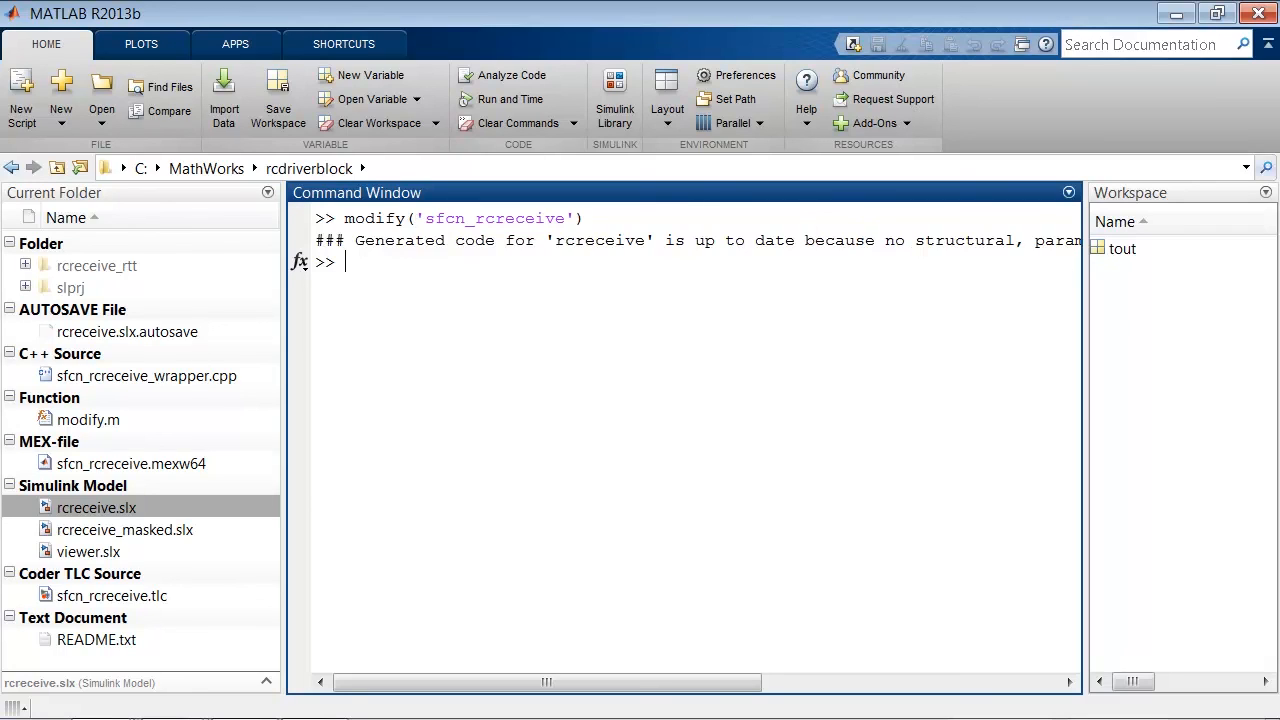
{"action": "mouse_move", "coordinate": [150, 550]}
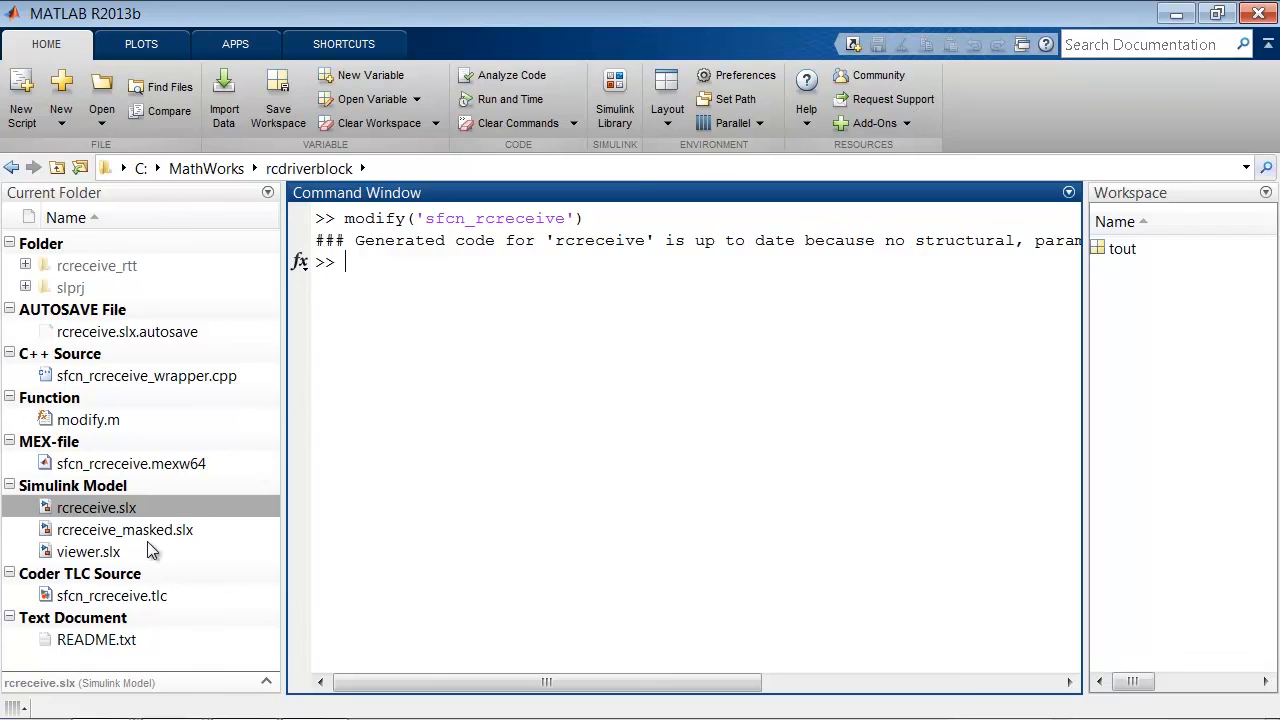
{"action": "double_click", "coordinate": [124, 528]}
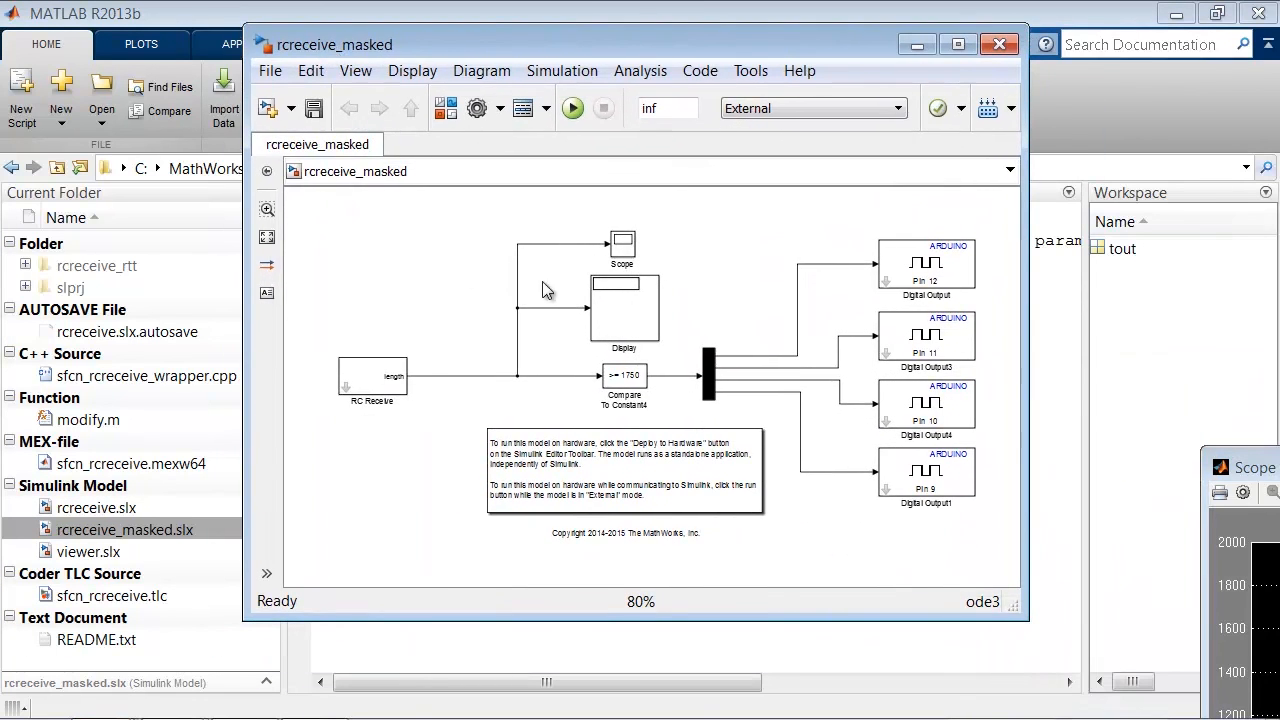
{"action": "left_click", "coordinate": [372, 378]}
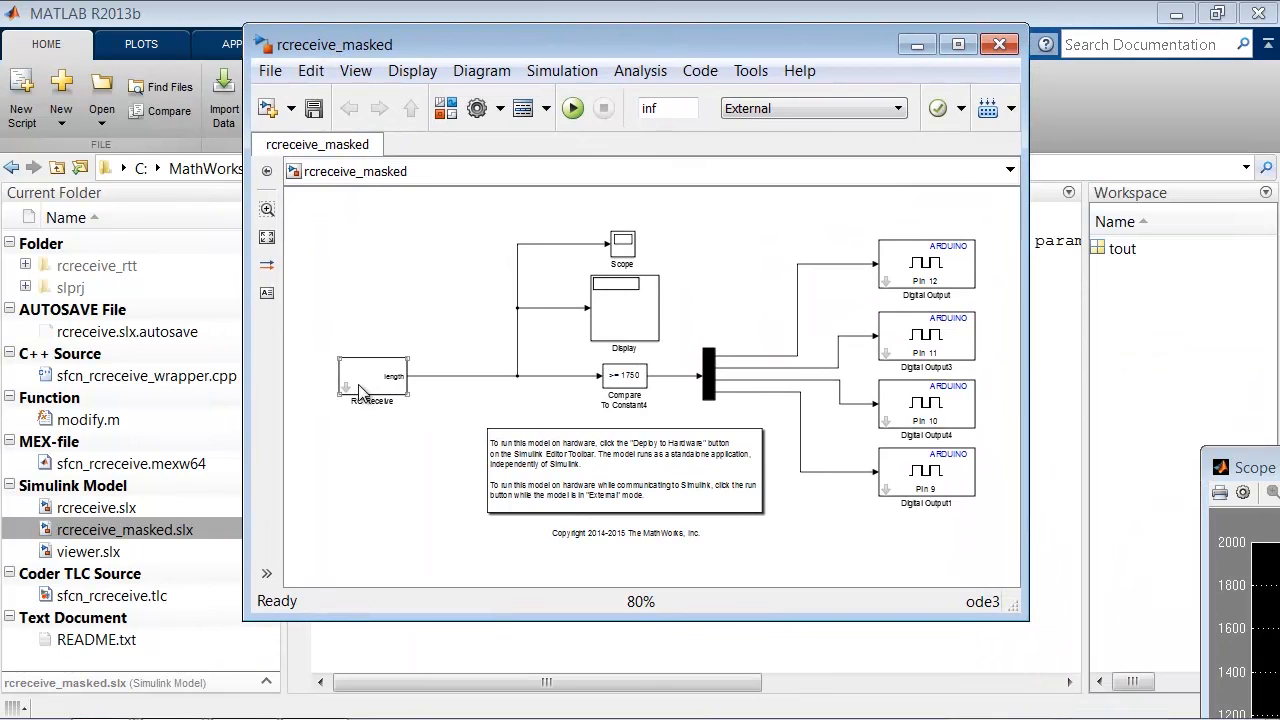
{"action": "double_click", "coordinate": [372, 382]}
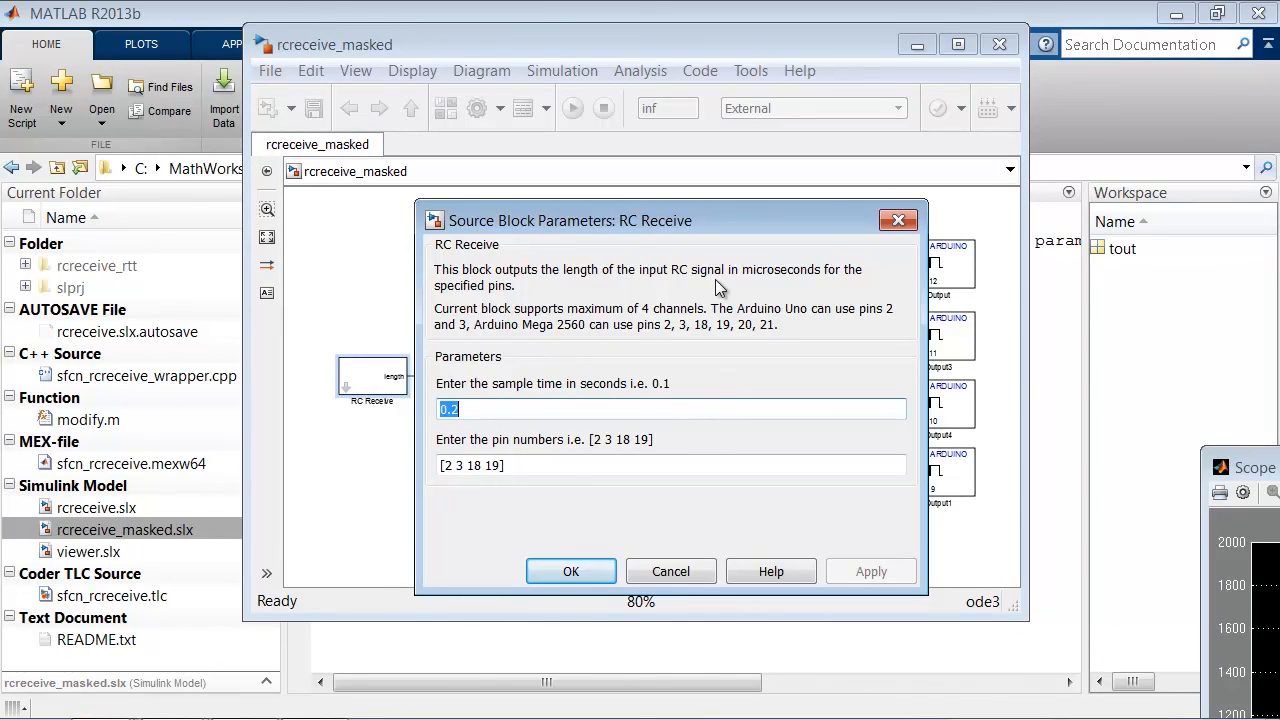
{"action": "left_click", "coordinate": [570, 572]}
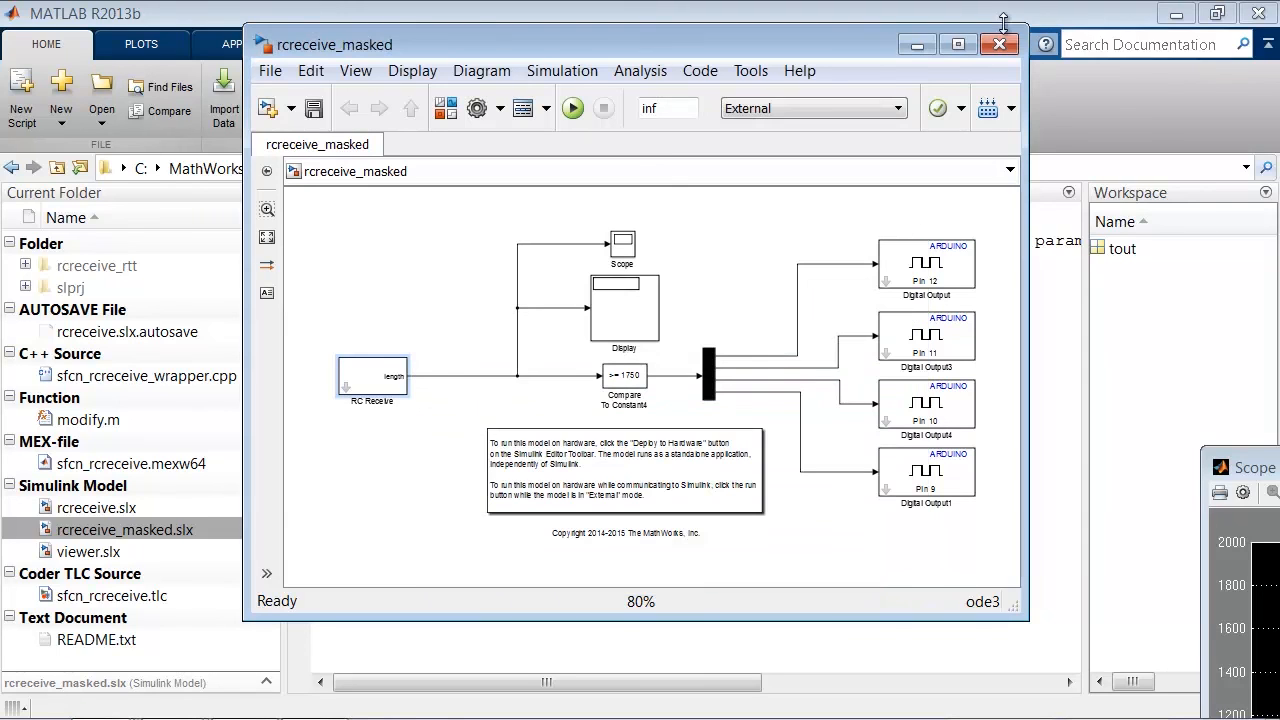
{"action": "left_click", "coordinate": [998, 44]}
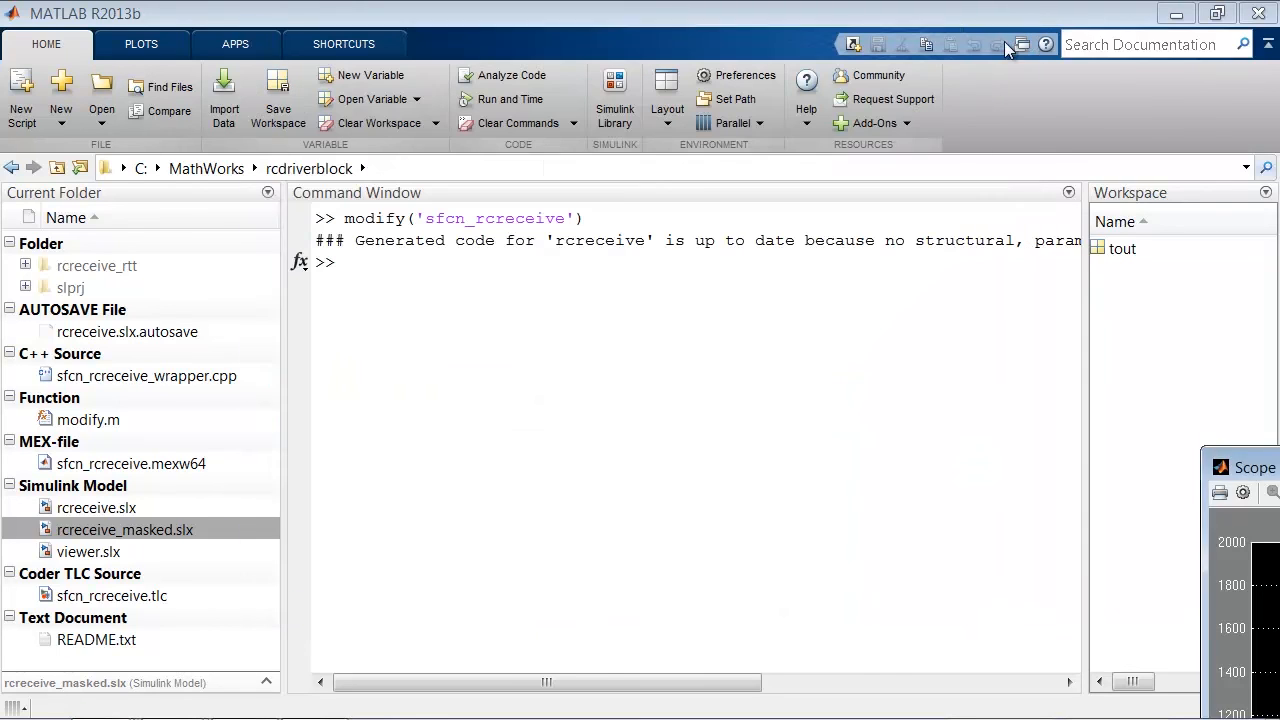